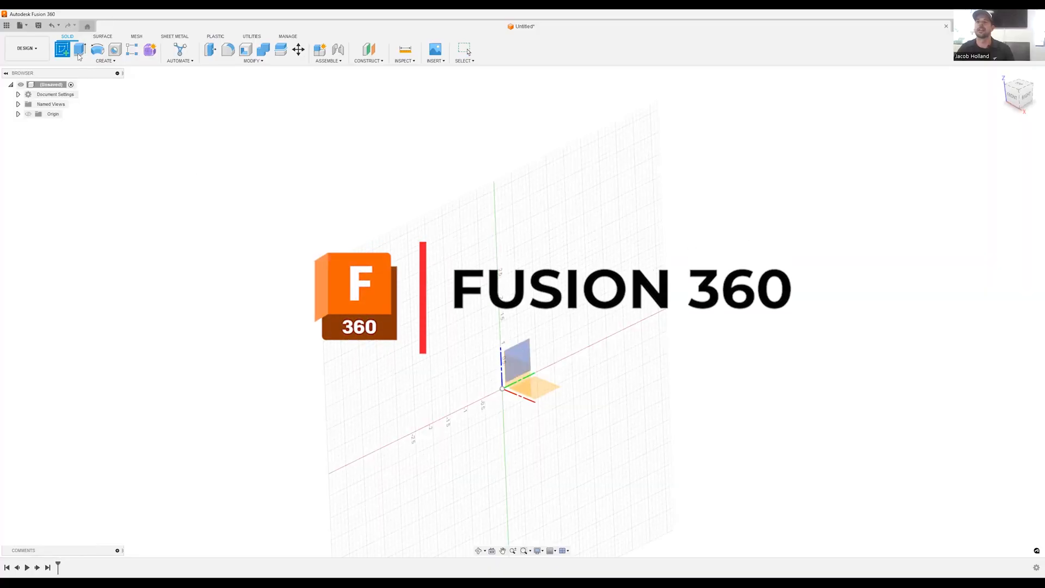
Start a sketch on the front plane for the 10.00 by 4.00 base rectangle.
{"action": "left_click", "coordinate": [80, 50]}
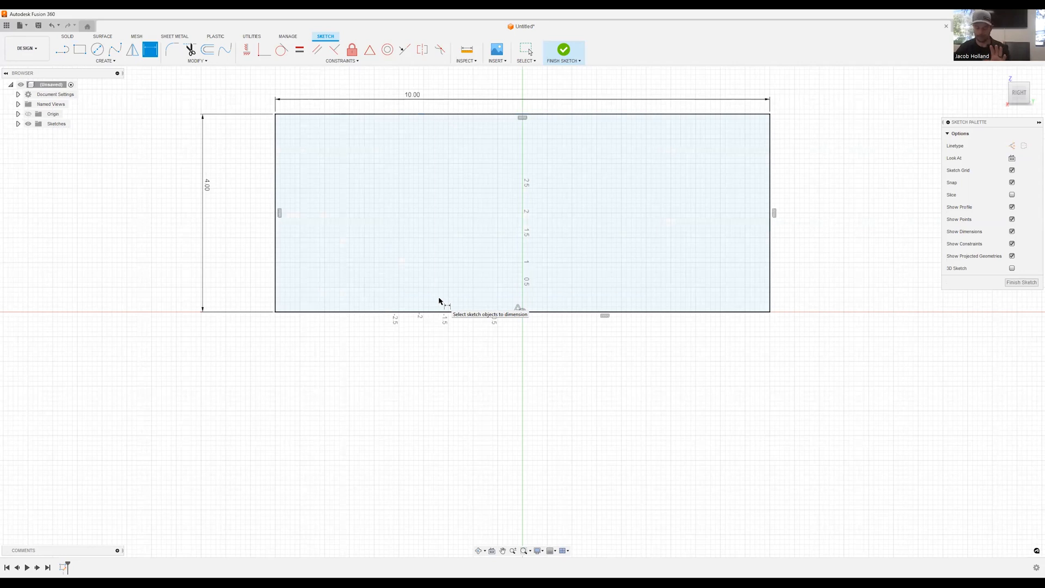
{"action": "mouse_move", "coordinate": [261, 164]}
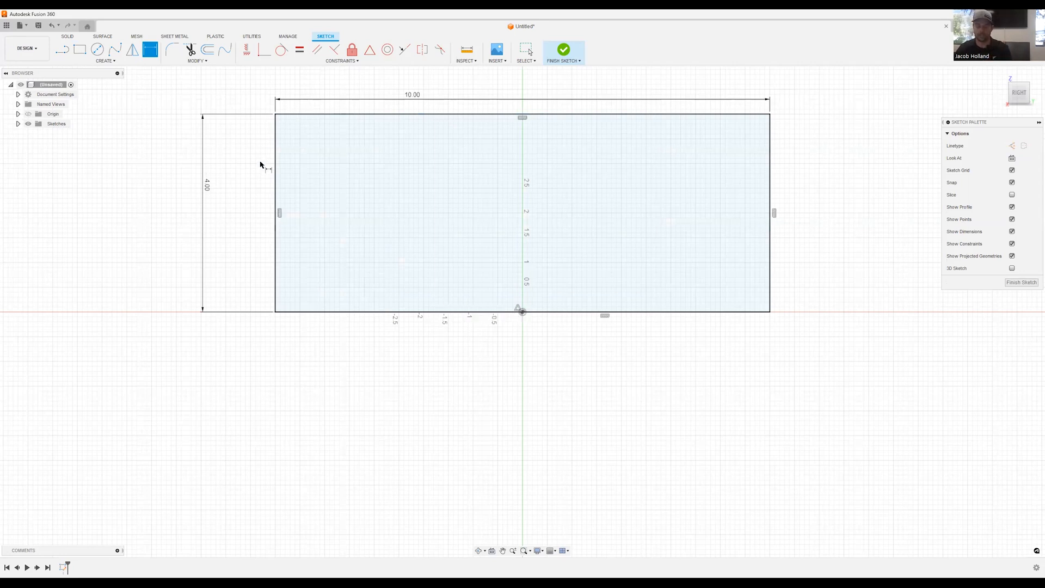
Draw a 0.25 circle and add an overlapping center-to-center slot.
{"action": "left_click", "coordinate": [97, 49]}
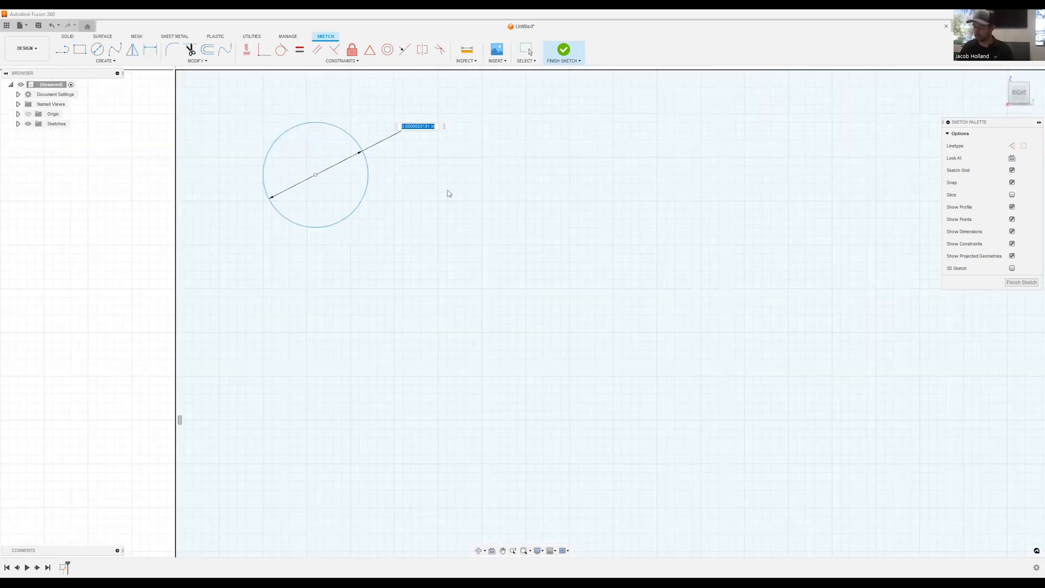
{"action": "type", "text": "250"}
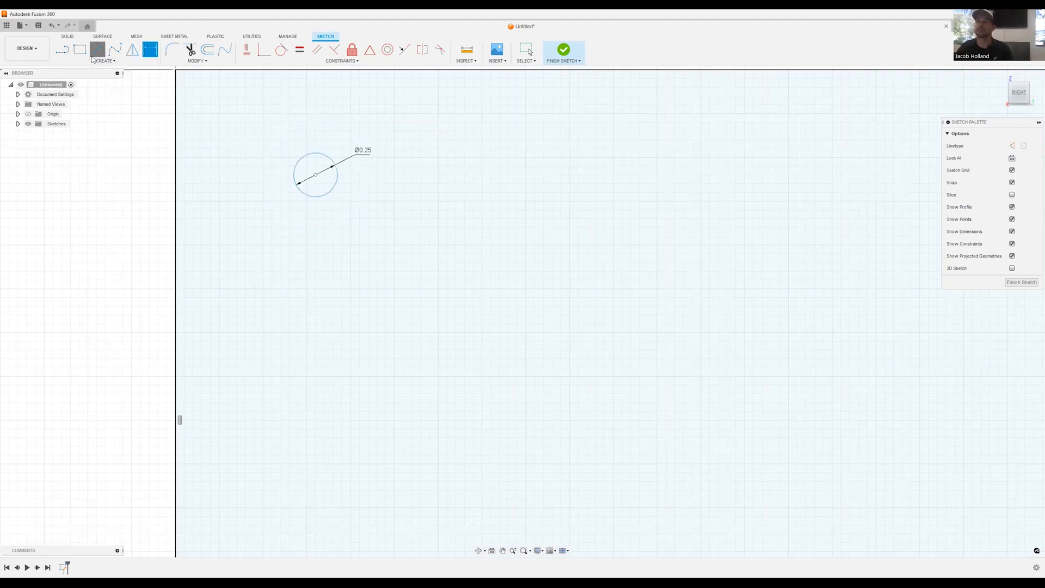
{"action": "left_click", "coordinate": [104, 60]}
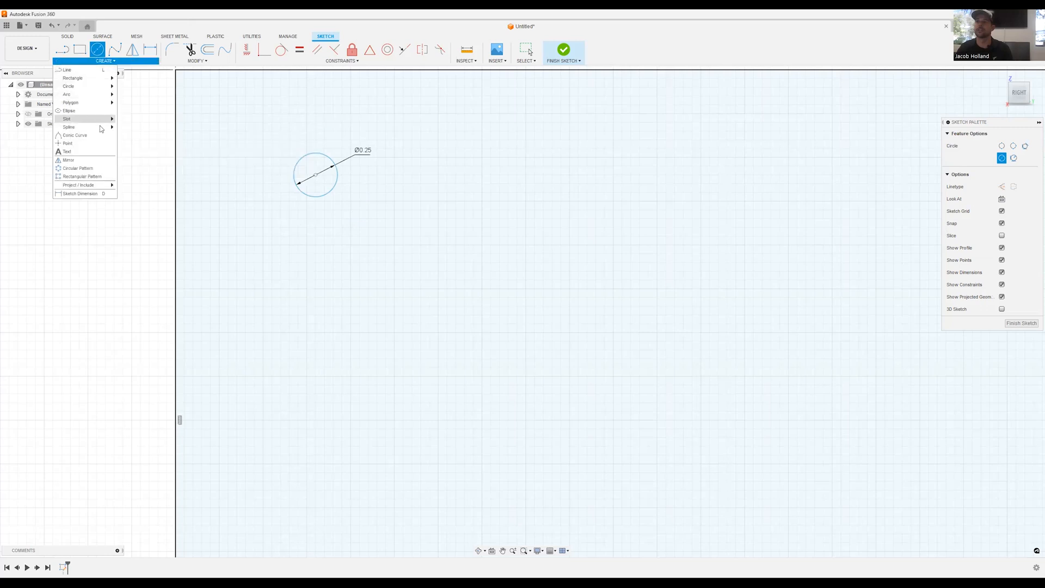
{"action": "mouse_move", "coordinate": [68, 86]}
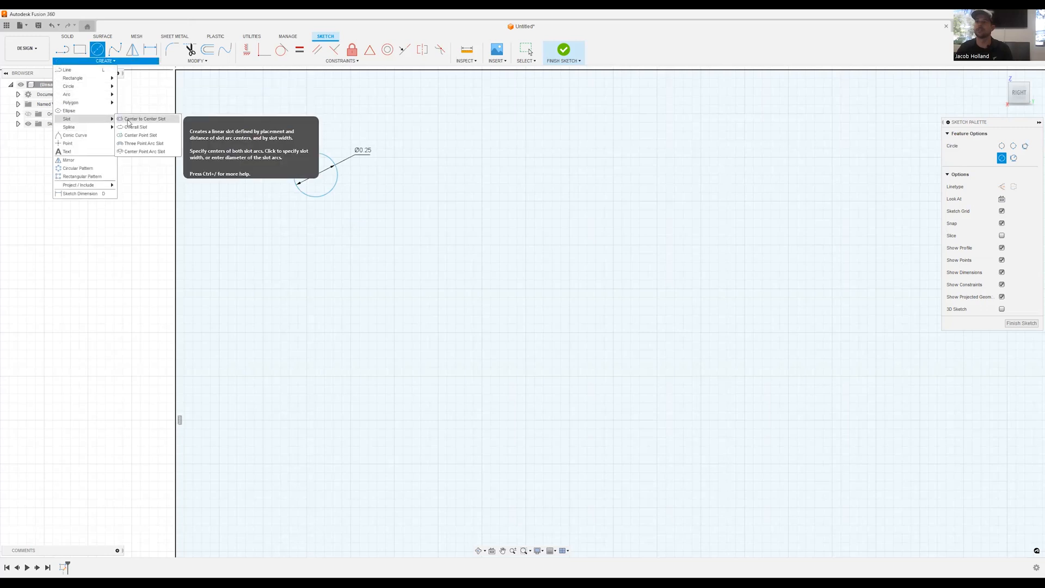
{"action": "left_click", "coordinate": [142, 119]}
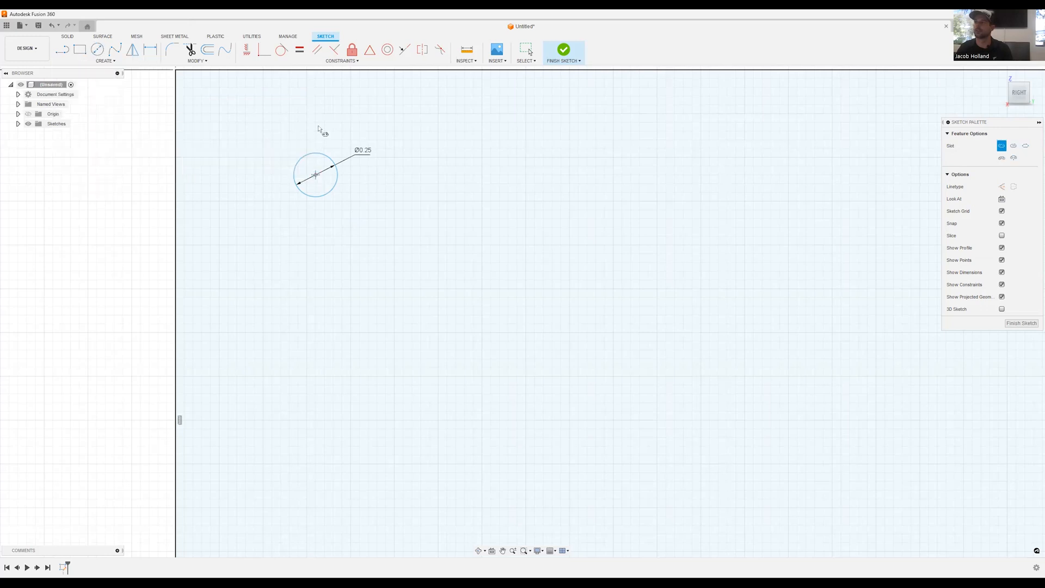
{"action": "mouse_move", "coordinate": [324, 131]}
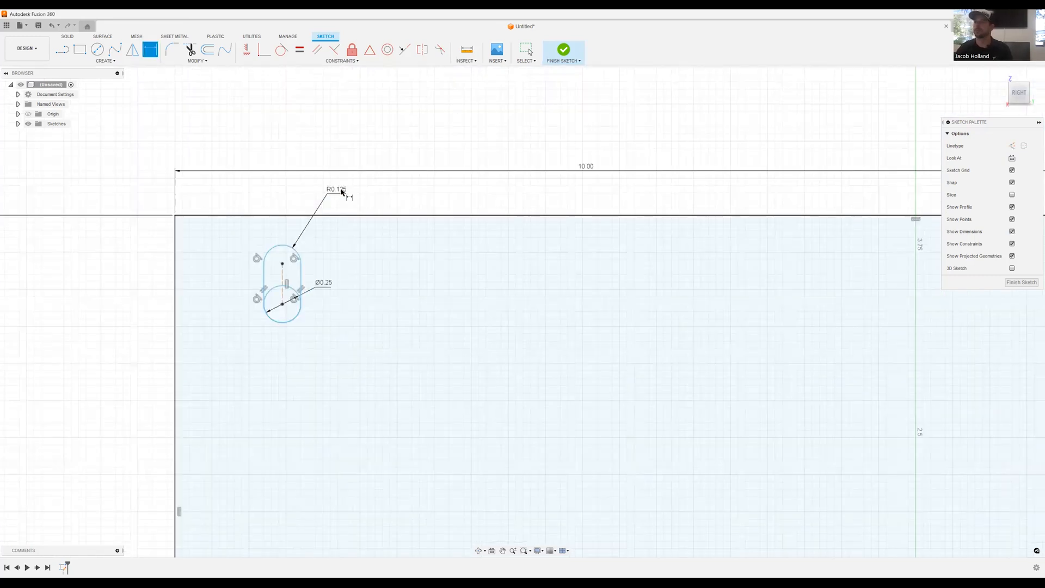
Set the slot's end radius and place the keyhole 0.75 from both edges.
{"action": "double_click", "coordinate": [337, 189]}
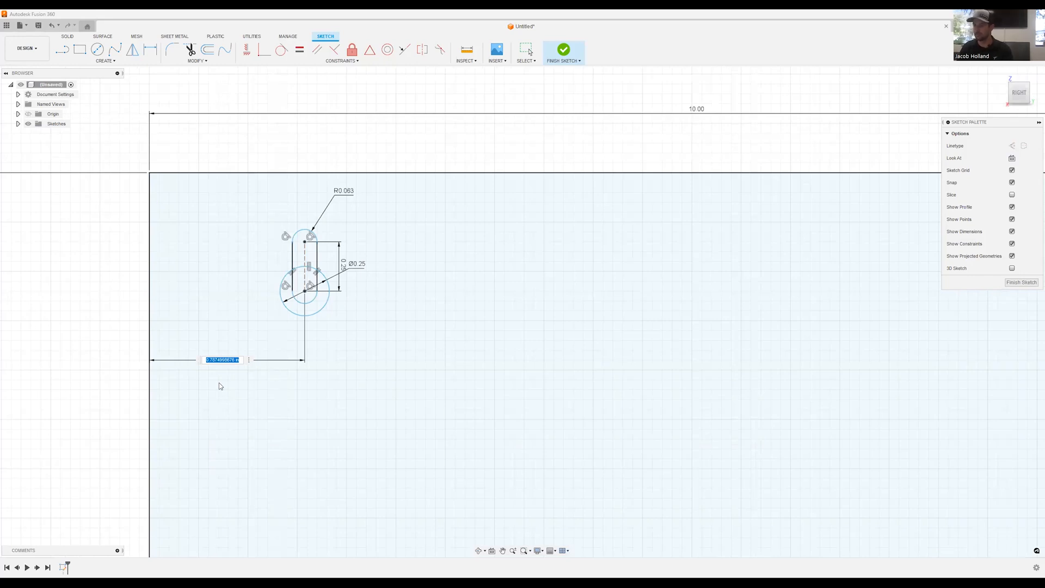
{"action": "type", "text": "750"}
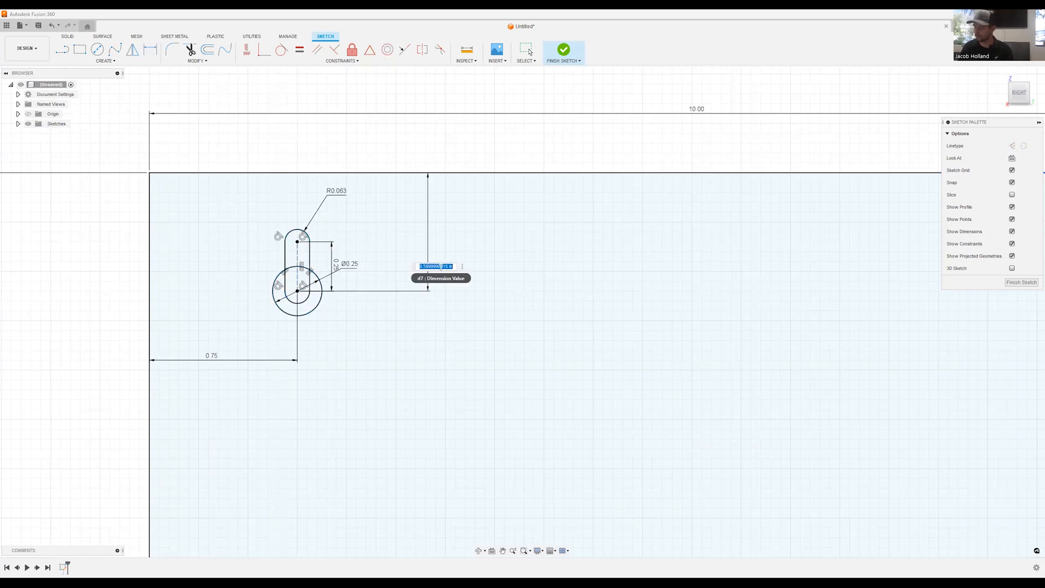
{"action": "type", "text": "750"}
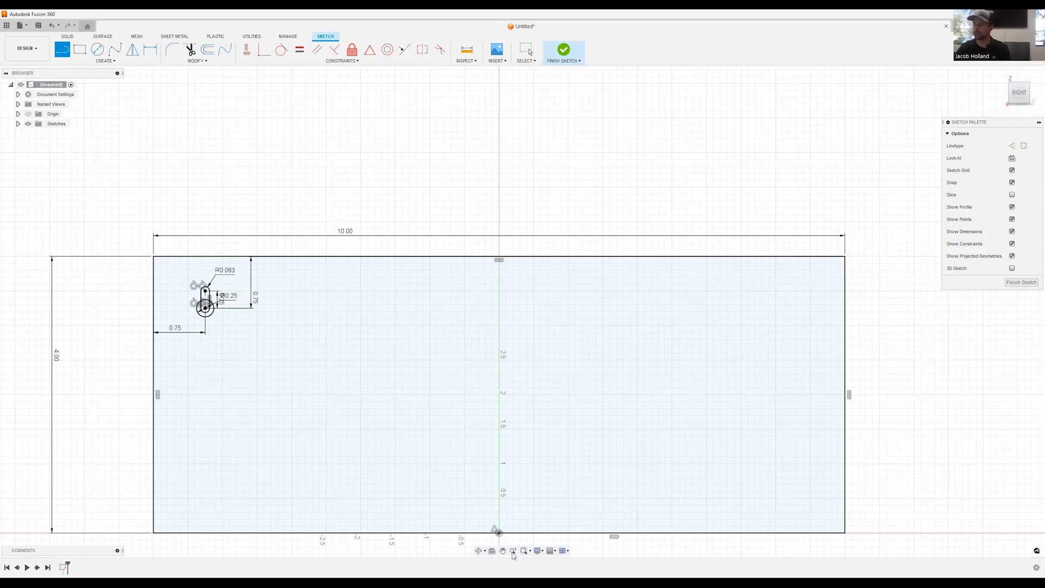
{"action": "mouse_move", "coordinate": [503, 467]}
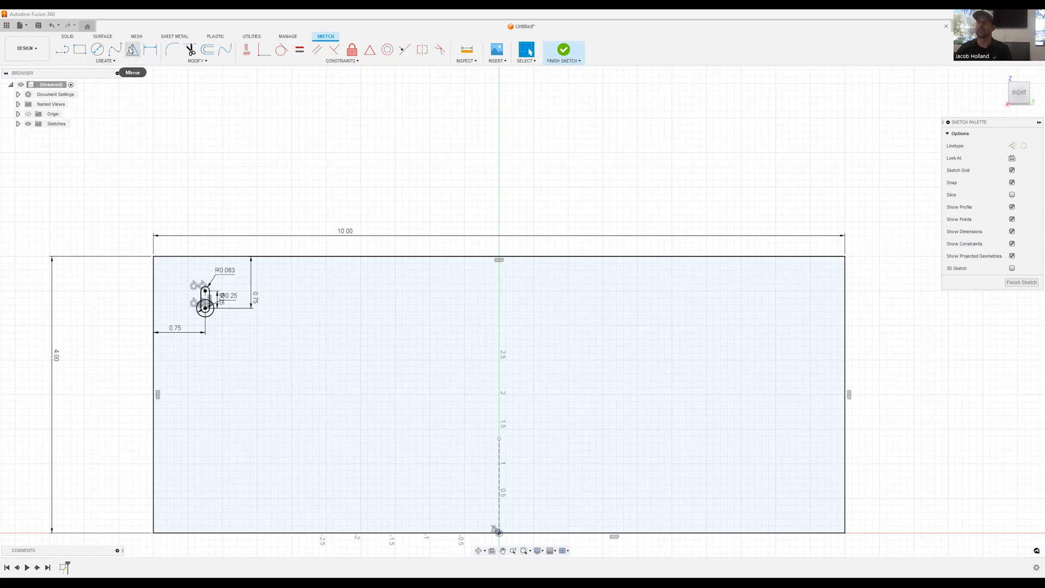
{"action": "mouse_move", "coordinate": [220, 332]}
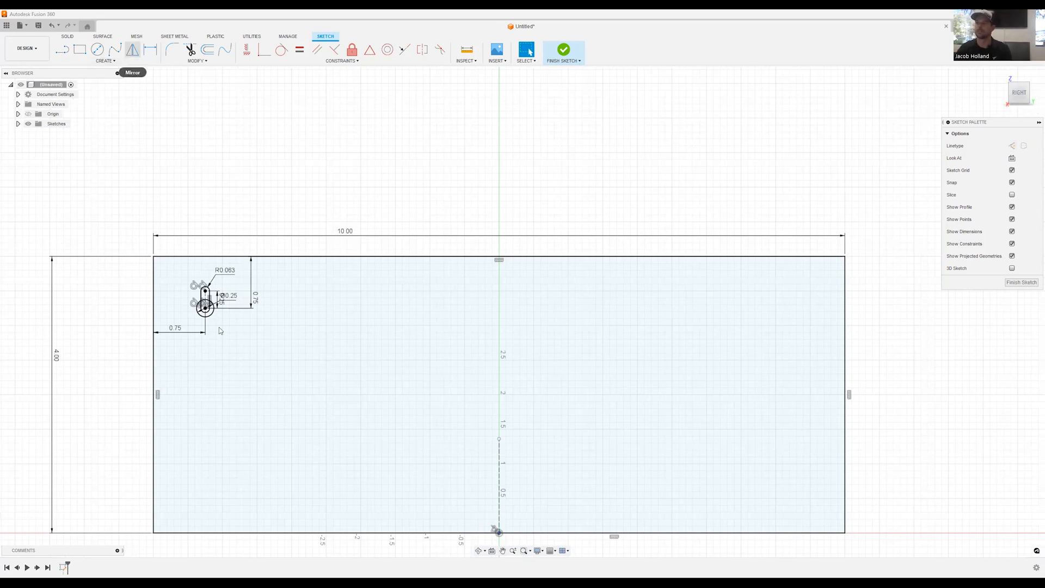
Mirror the keyhole across the vertical centre line to the top-right corner.
{"action": "left_click", "coordinate": [131, 50]}
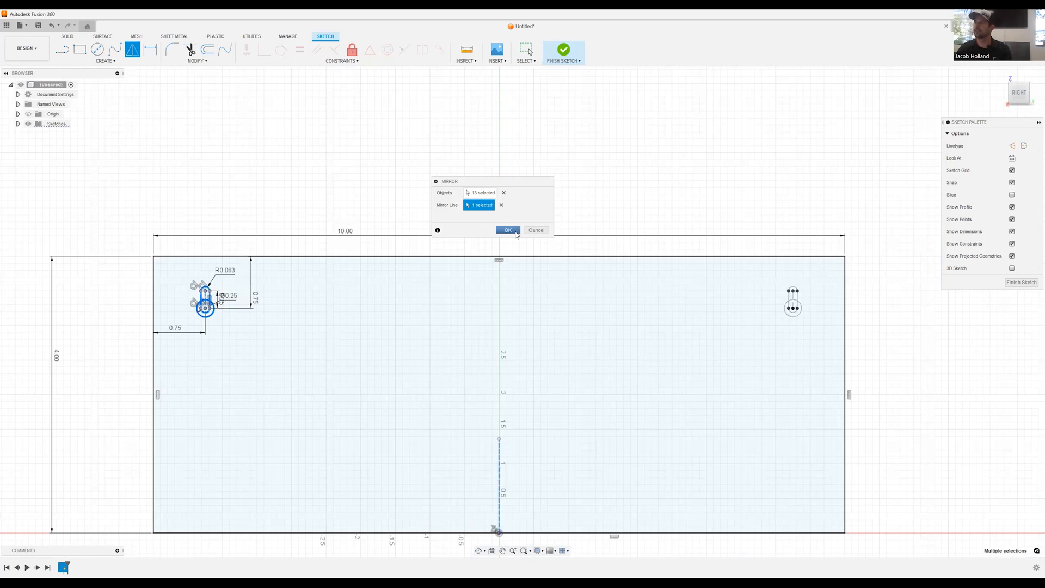
{"action": "left_click", "coordinate": [507, 229]}
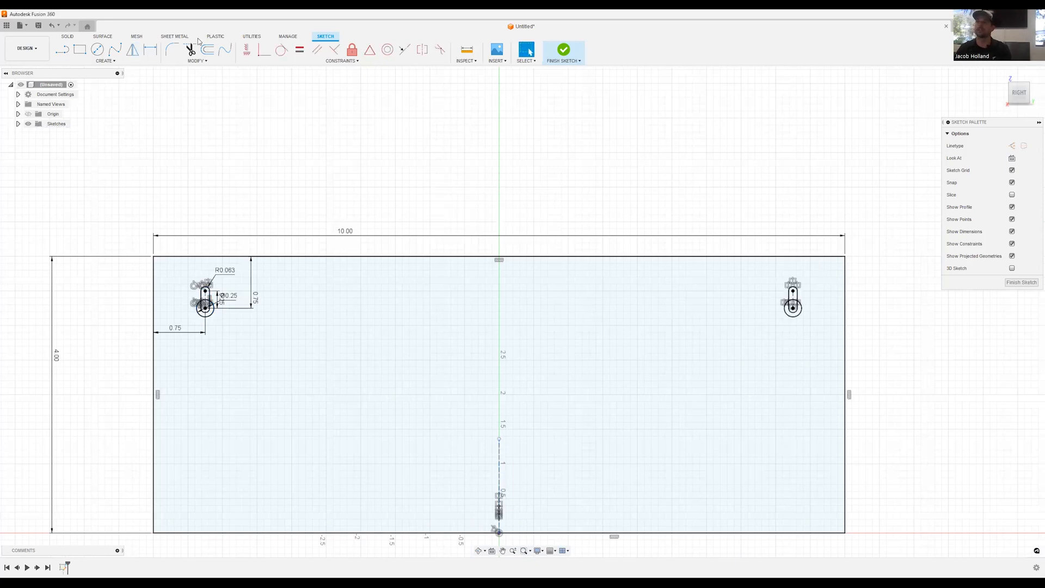
{"action": "left_click", "coordinate": [175, 36]}
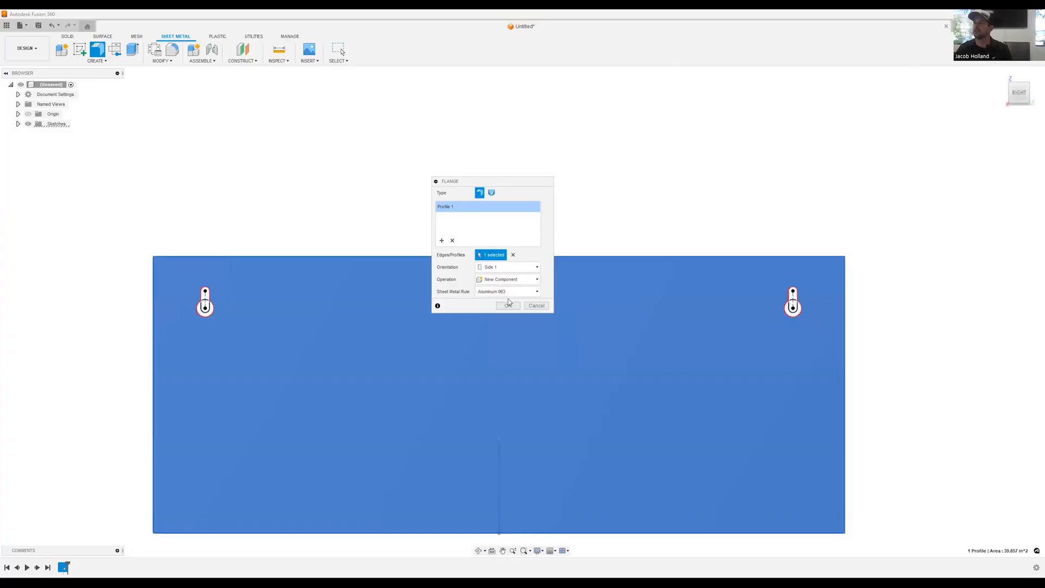
Apply an Aluminum-rule flange to the rectangle profile to form the flat plate.
{"action": "left_click", "coordinate": [508, 305]}
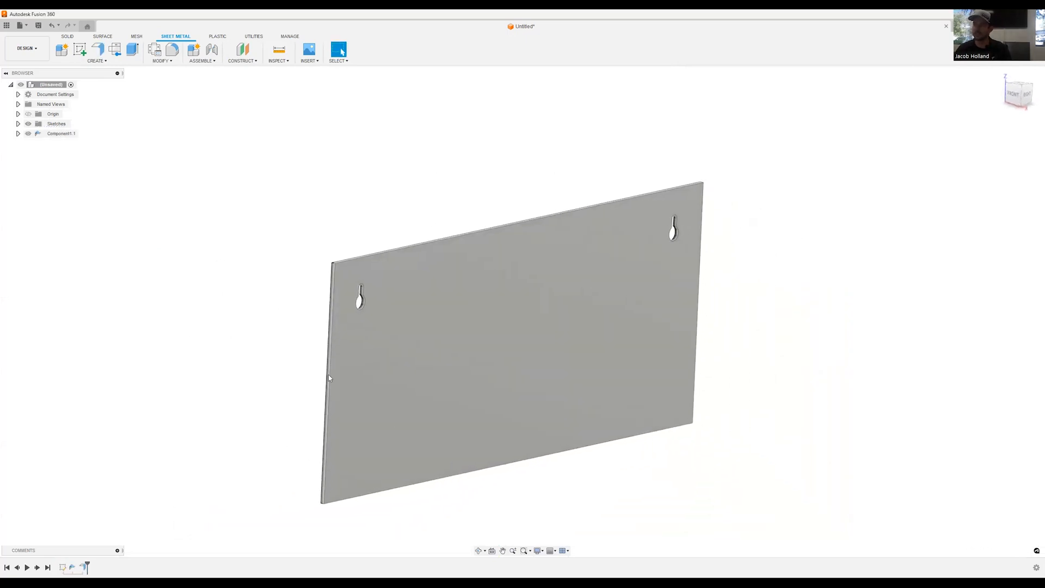
{"action": "mouse_move", "coordinate": [80, 50]}
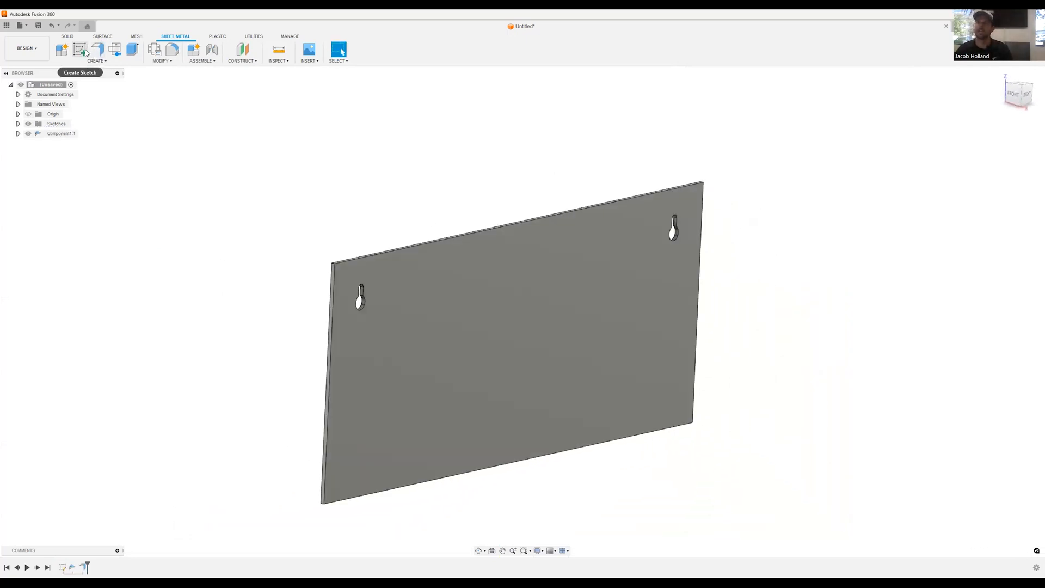
Fold a 1.00 flange off the bottom edge and start the 0.50 lip flange.
{"action": "left_click", "coordinate": [80, 50]}
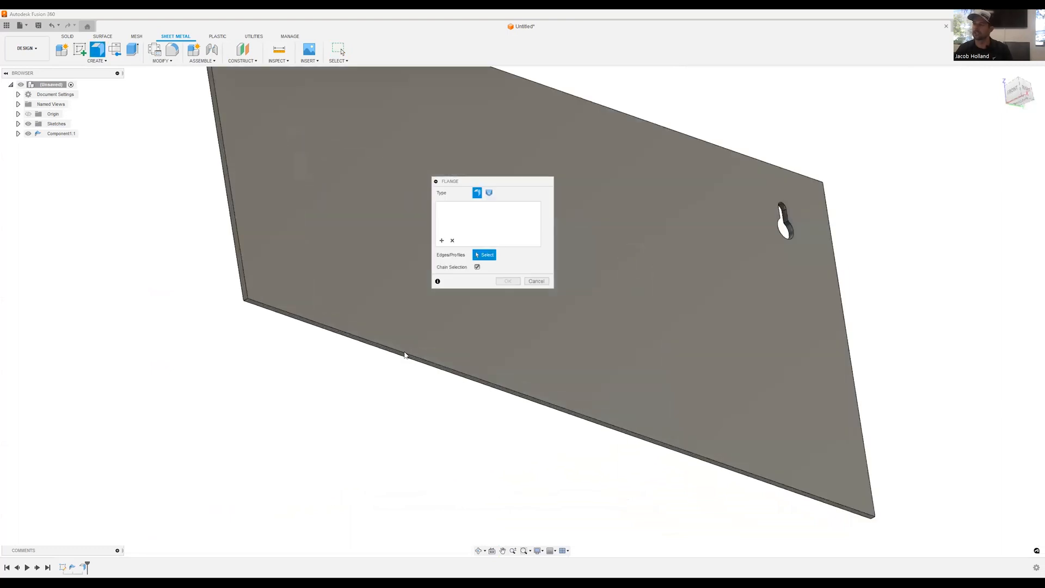
{"action": "left_click", "coordinate": [405, 355]}
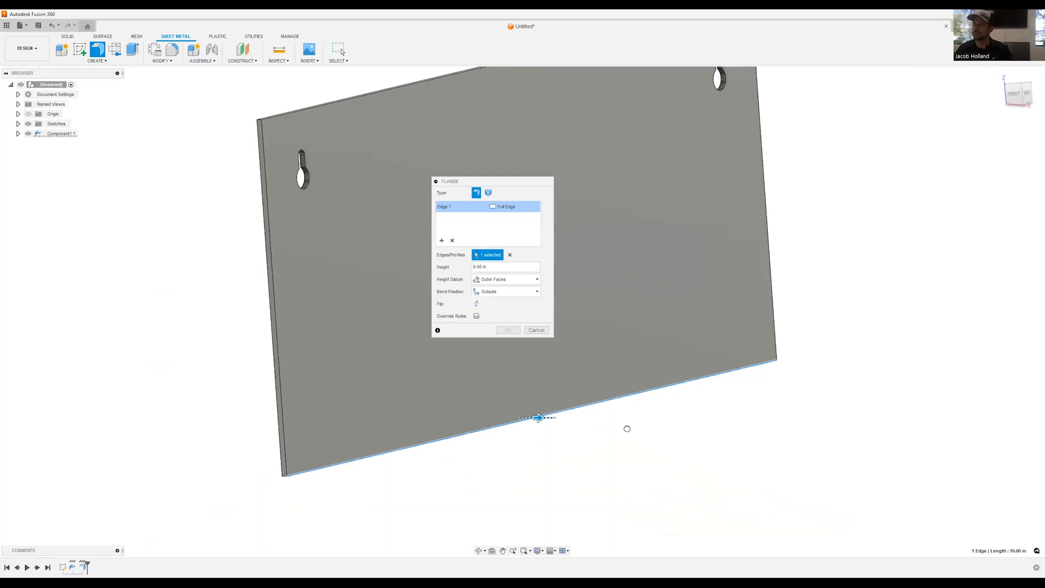
{"action": "mouse_move", "coordinate": [608, 436]}
{"action": "type", "text": "1"}
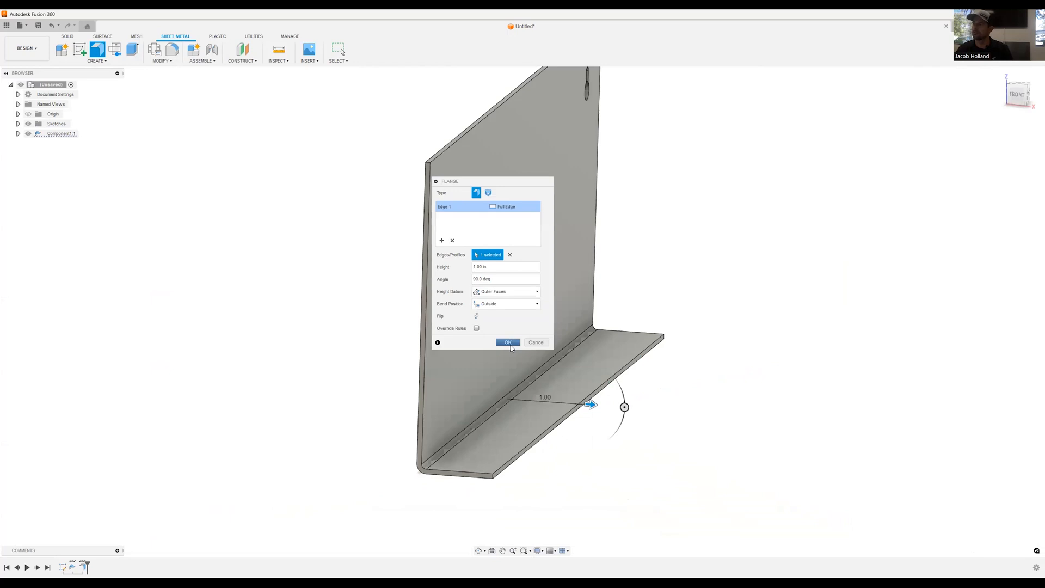
{"action": "left_click", "coordinate": [508, 342]}
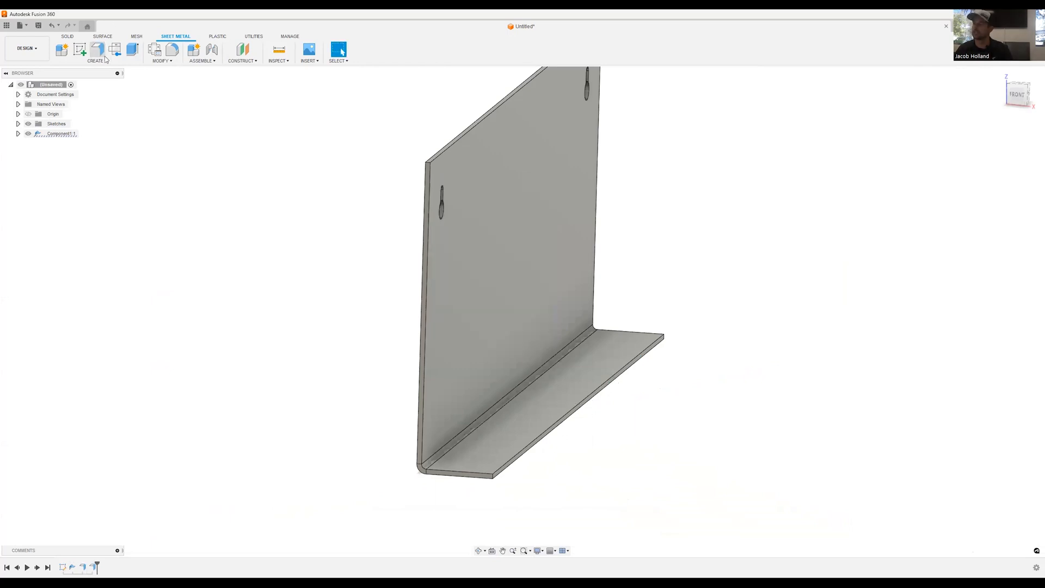
{"action": "left_click", "coordinate": [97, 49]}
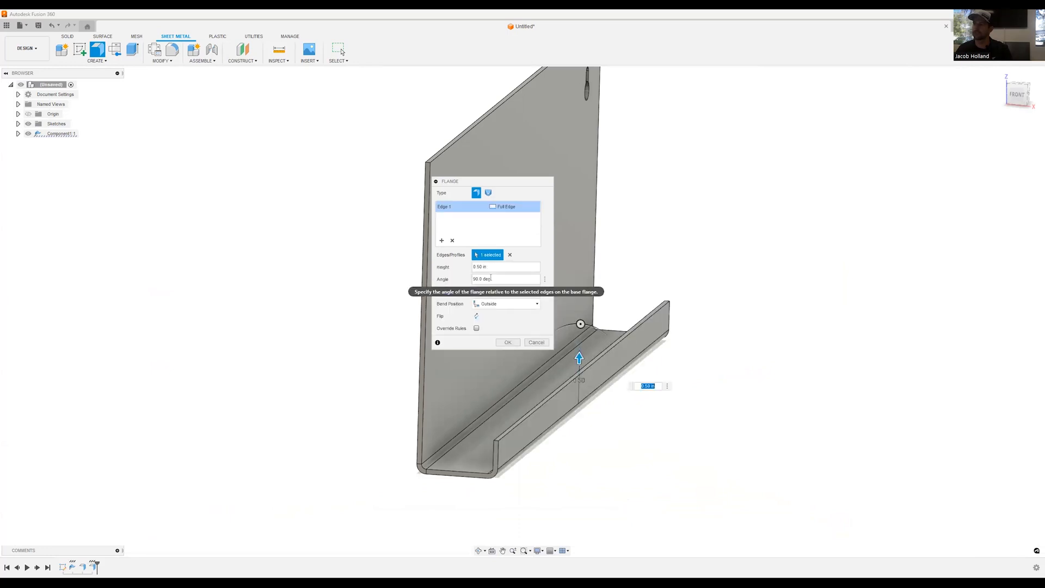
{"action": "type", "text": "45"}
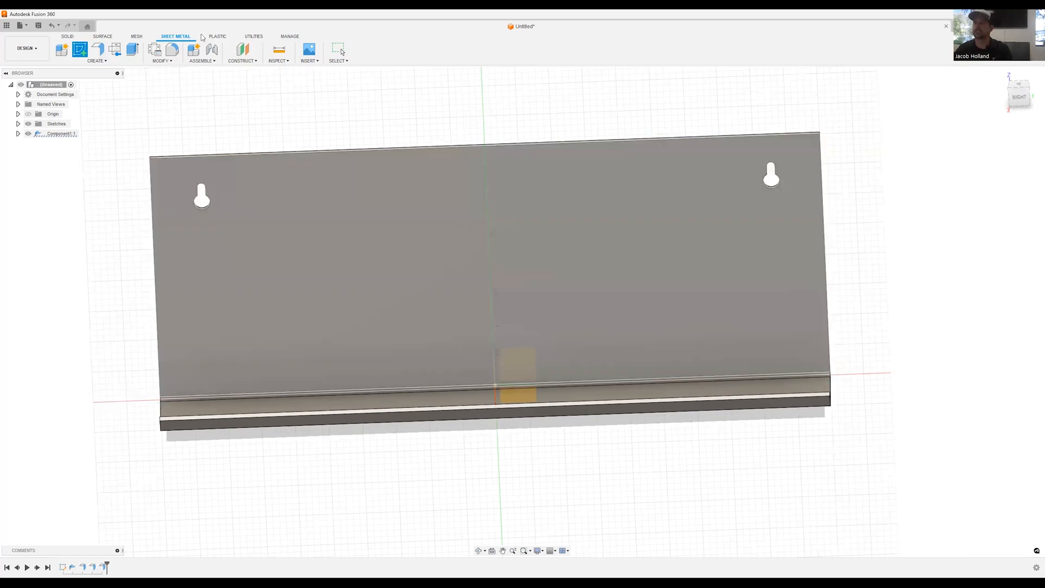
Unfold all bends with the back face as the stationary entity.
{"action": "left_click", "coordinate": [161, 61]}
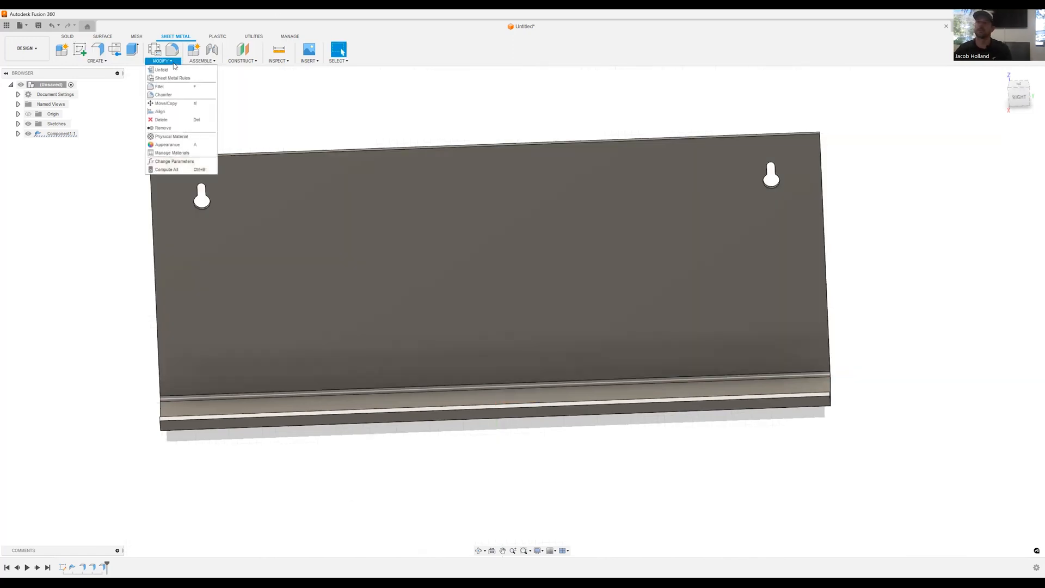
{"action": "left_click", "coordinate": [160, 69]}
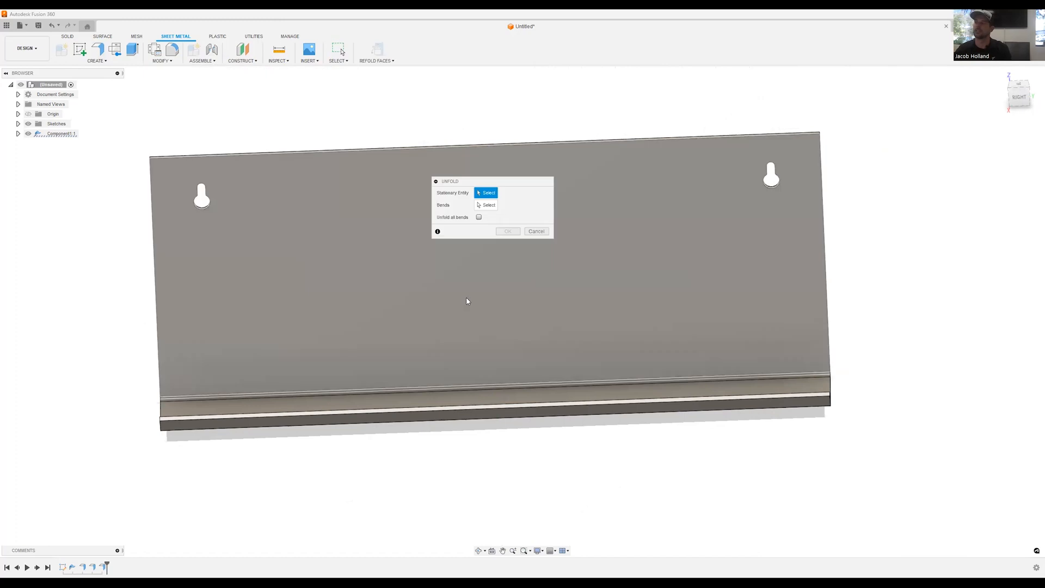
{"action": "left_click", "coordinate": [467, 300]}
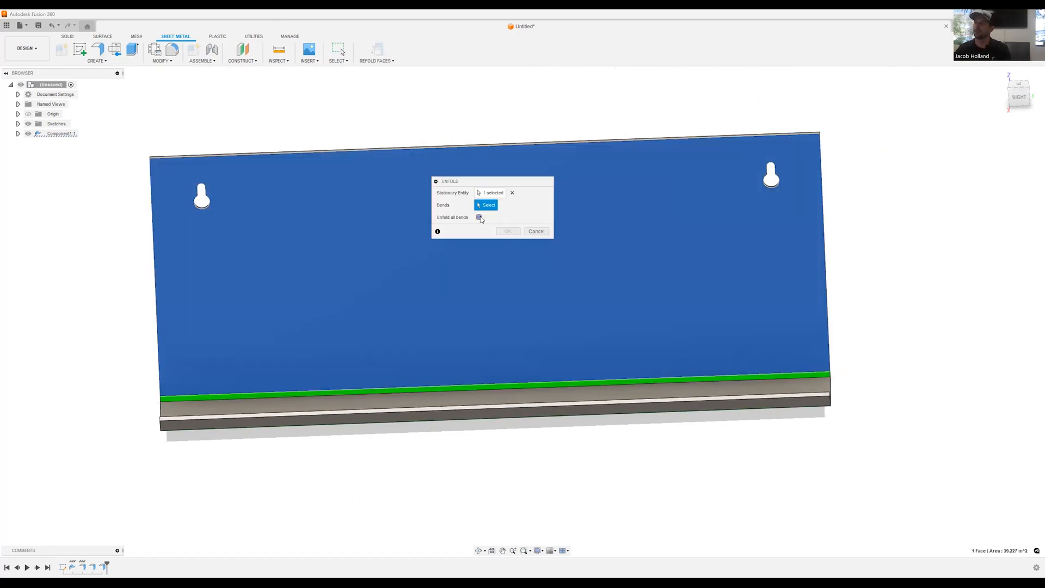
{"action": "left_click", "coordinate": [479, 217]}
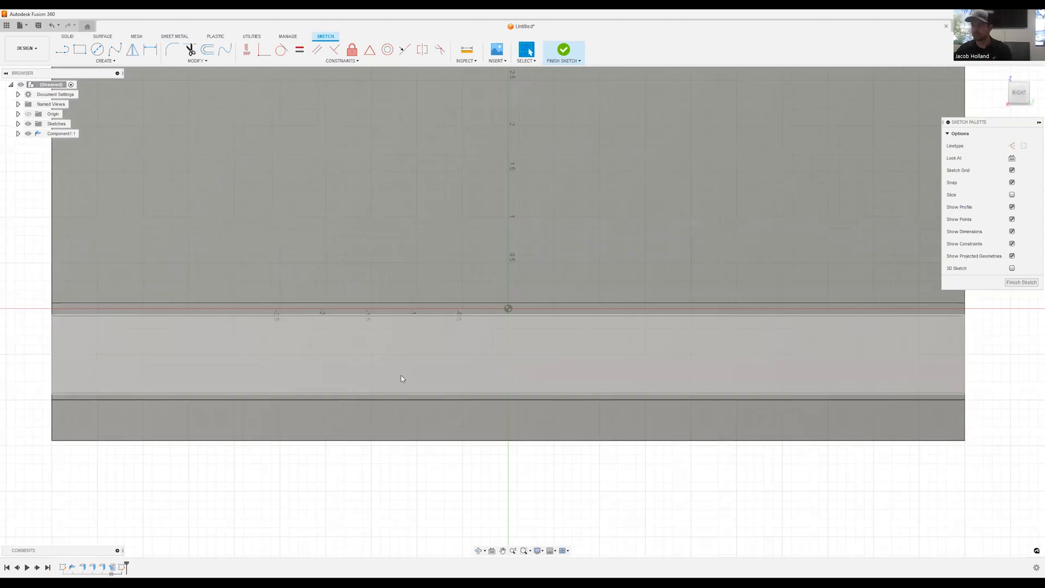
Project the flange strip's edges into the sketch on the flattened plate.
{"action": "left_click", "coordinate": [97, 48]}
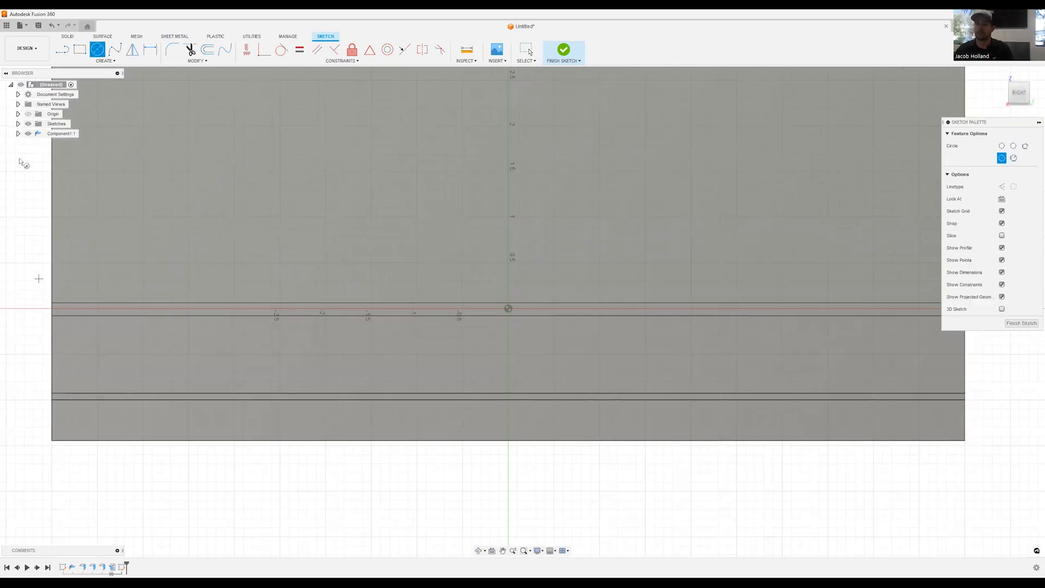
{"action": "left_click", "coordinate": [78, 50]}
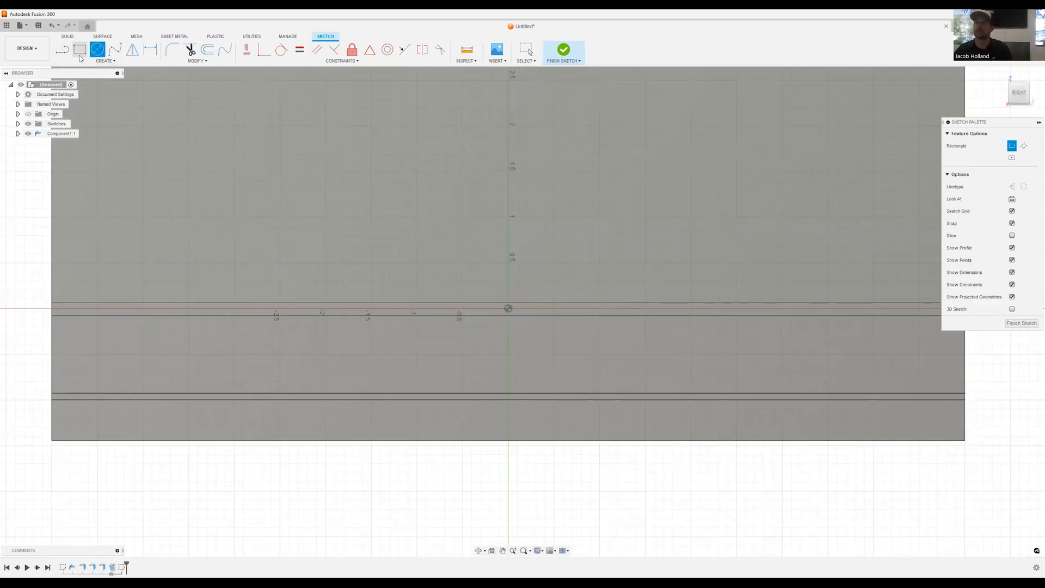
{"action": "left_click", "coordinate": [79, 49]}
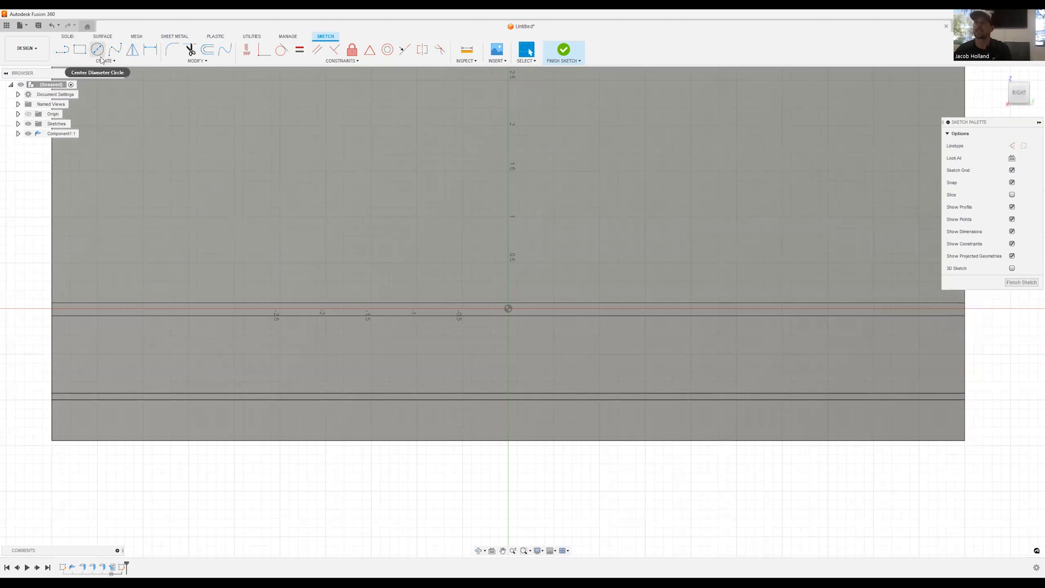
{"action": "left_click", "coordinate": [105, 60]}
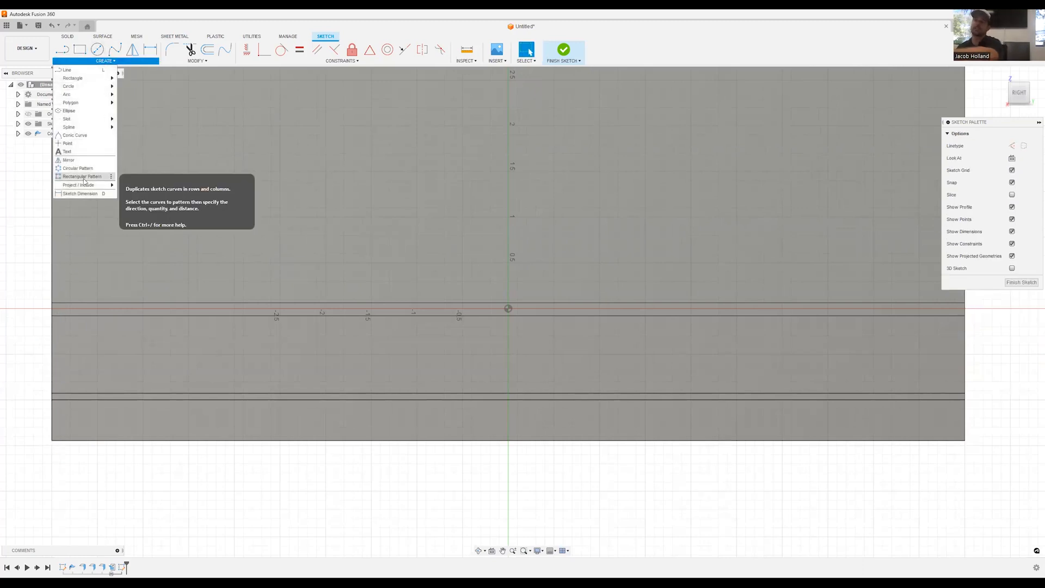
{"action": "mouse_move", "coordinate": [76, 168]}
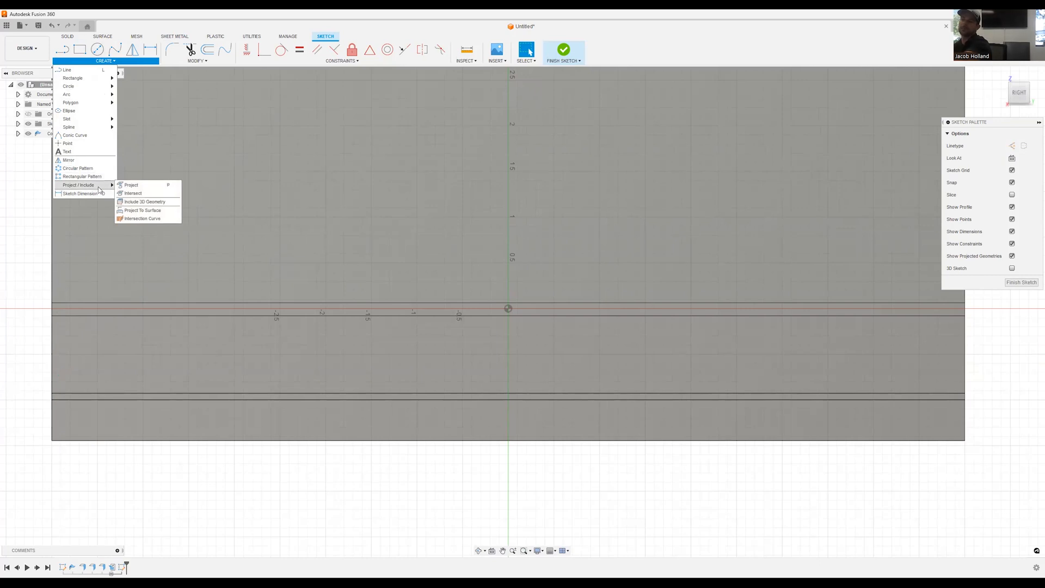
{"action": "mouse_move", "coordinate": [91, 186]}
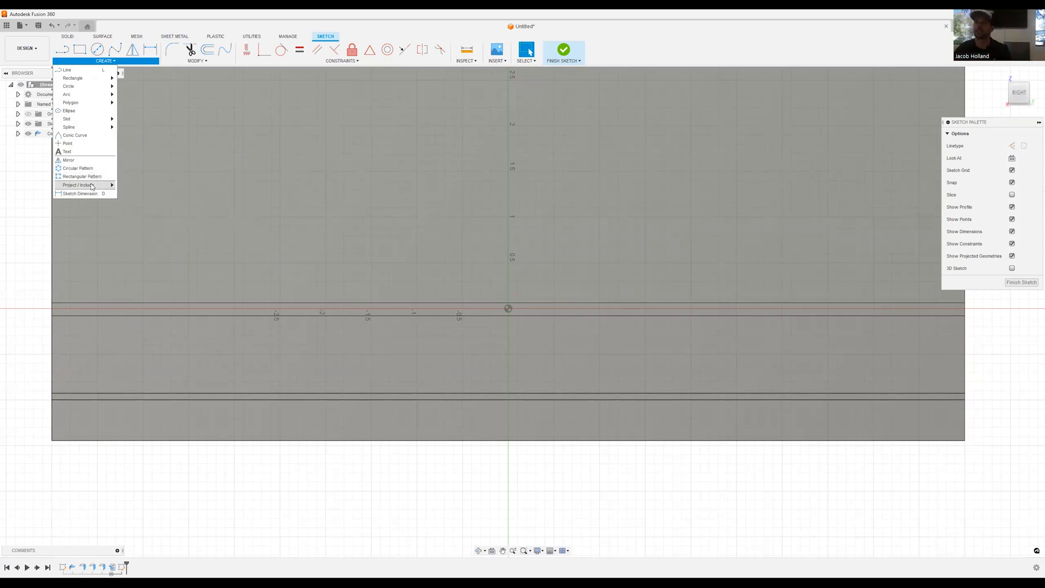
{"action": "left_click", "coordinate": [77, 185]}
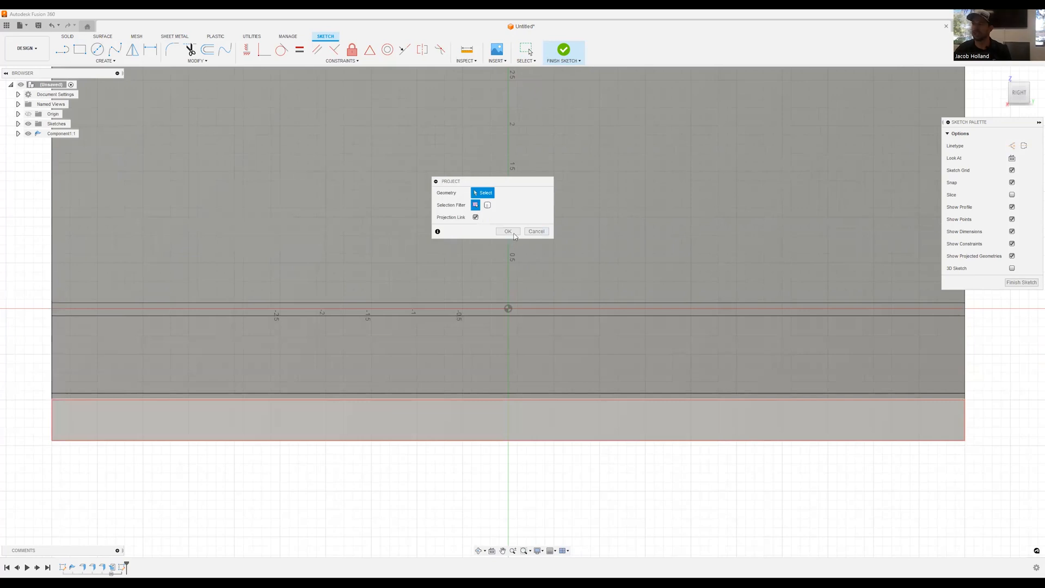
{"action": "left_click", "coordinate": [508, 231]}
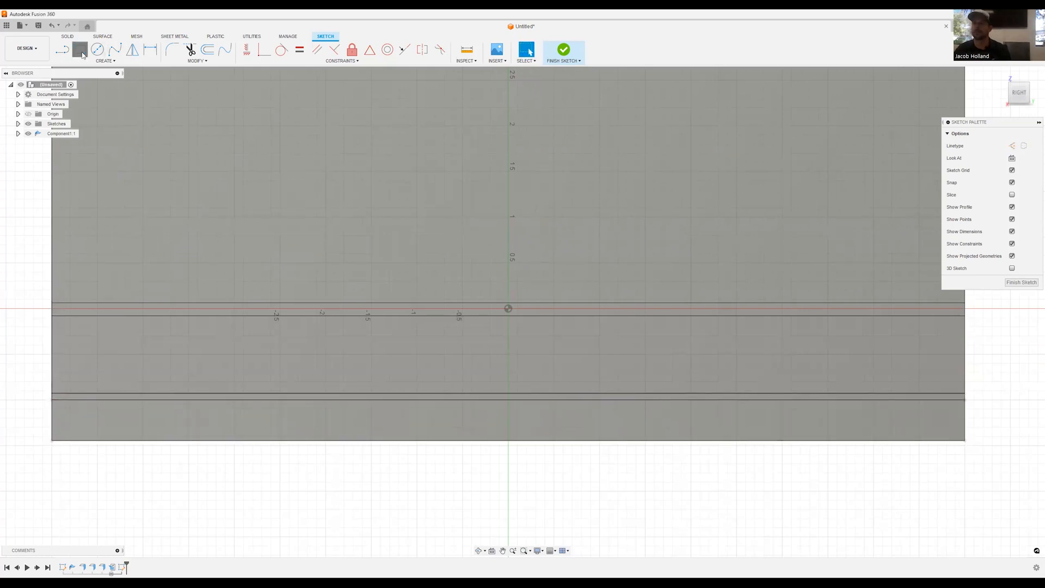
{"action": "left_click", "coordinate": [79, 50]}
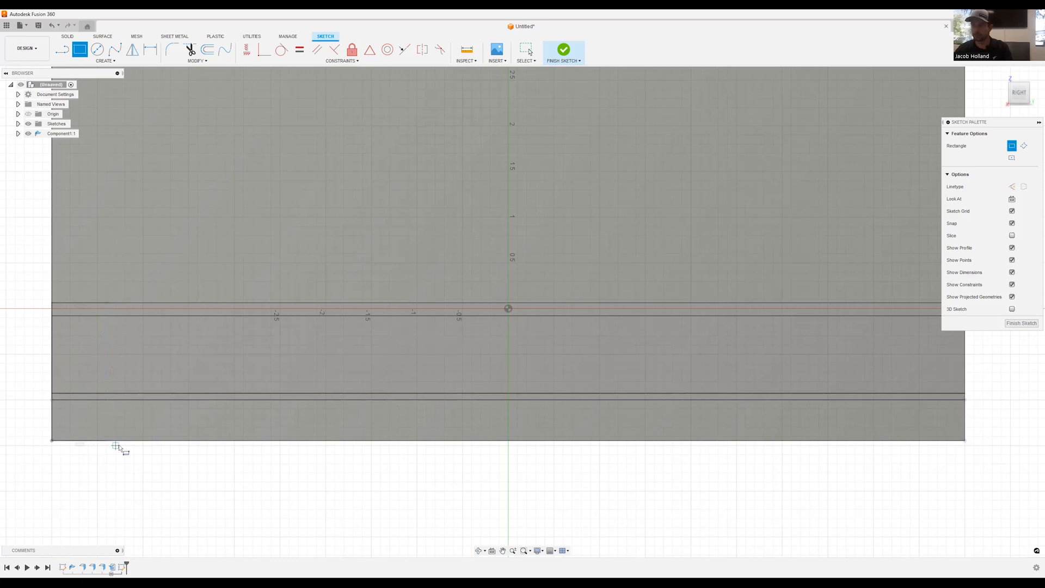
{"action": "mouse_move", "coordinate": [95, 444]}
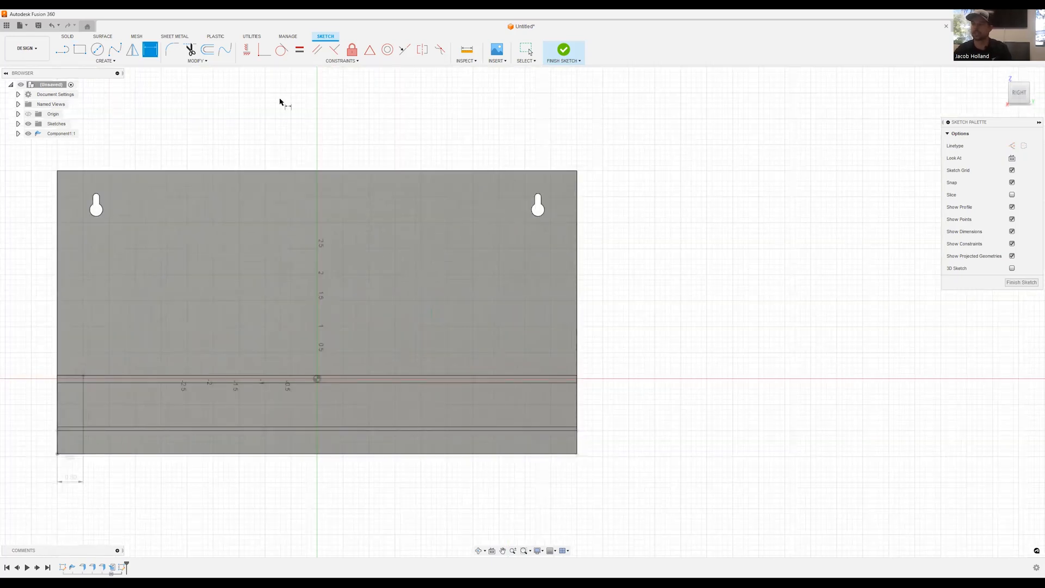
{"action": "mouse_move", "coordinate": [572, 434]}
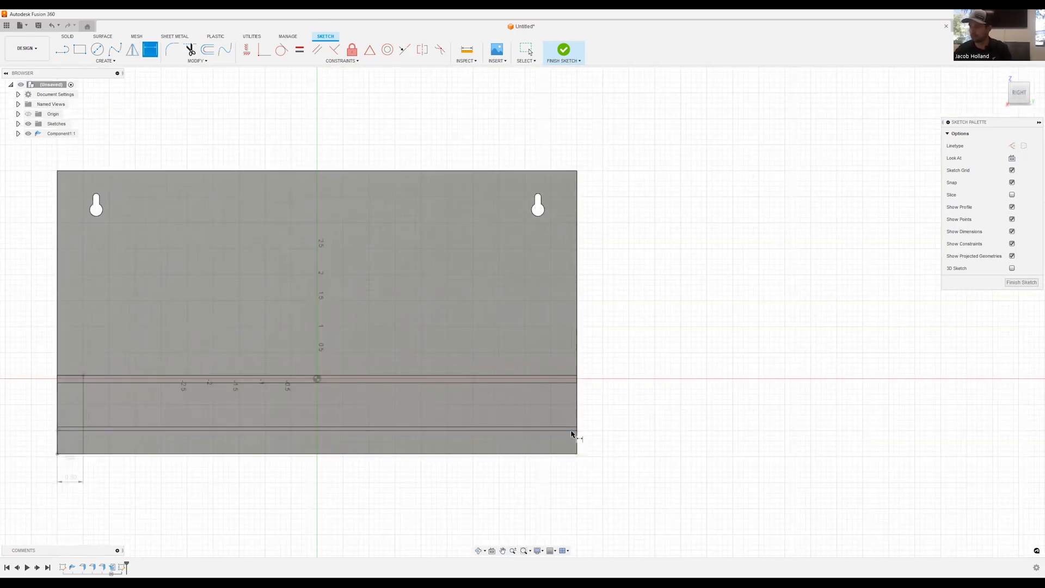
Draw thin width-dimensioned rectangles at the flange strip's left and right ends.
{"action": "left_click", "coordinate": [80, 50]}
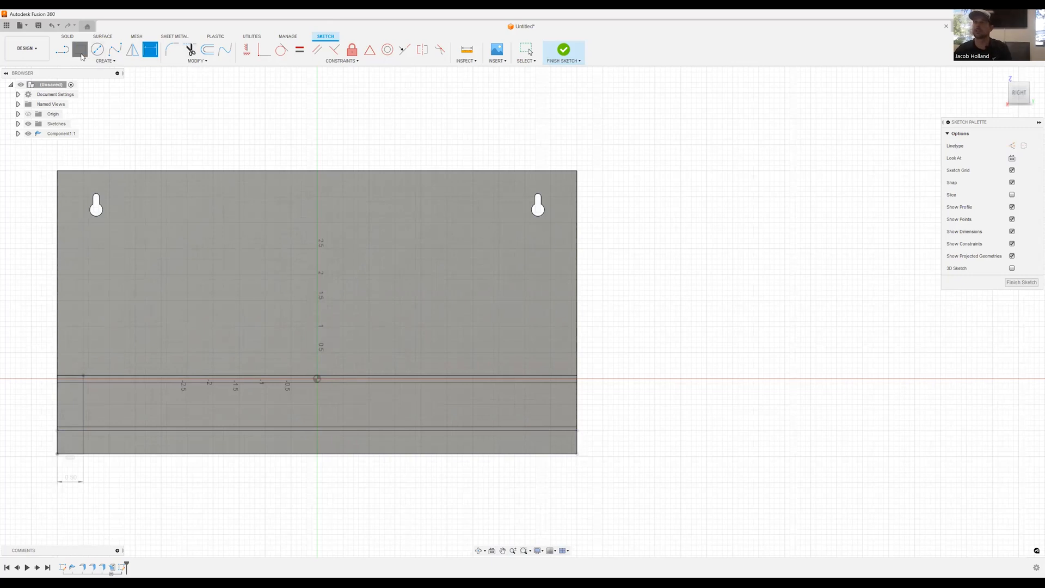
{"action": "left_click", "coordinate": [80, 49]}
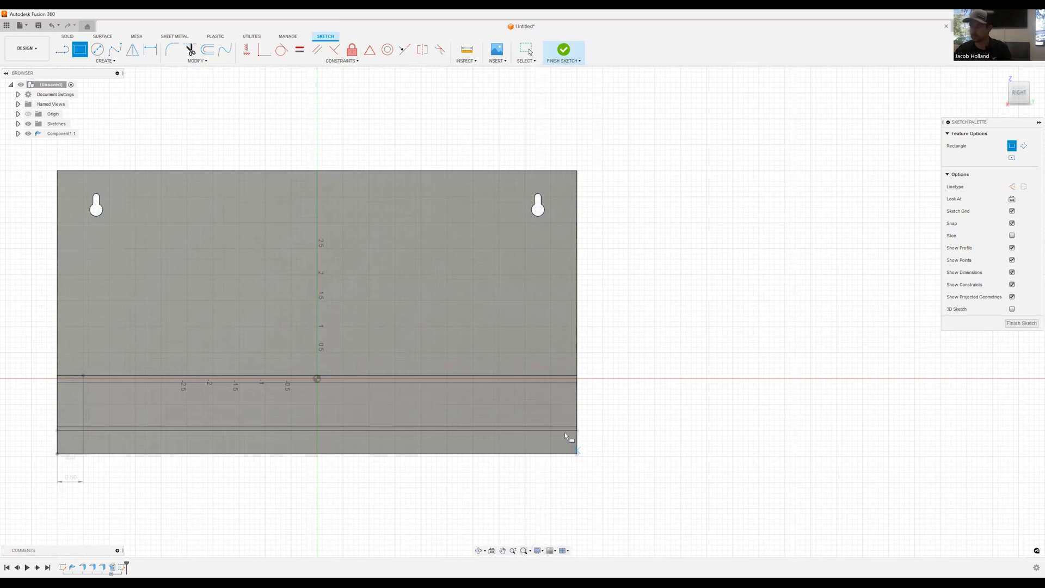
{"action": "mouse_move", "coordinate": [564, 459]}
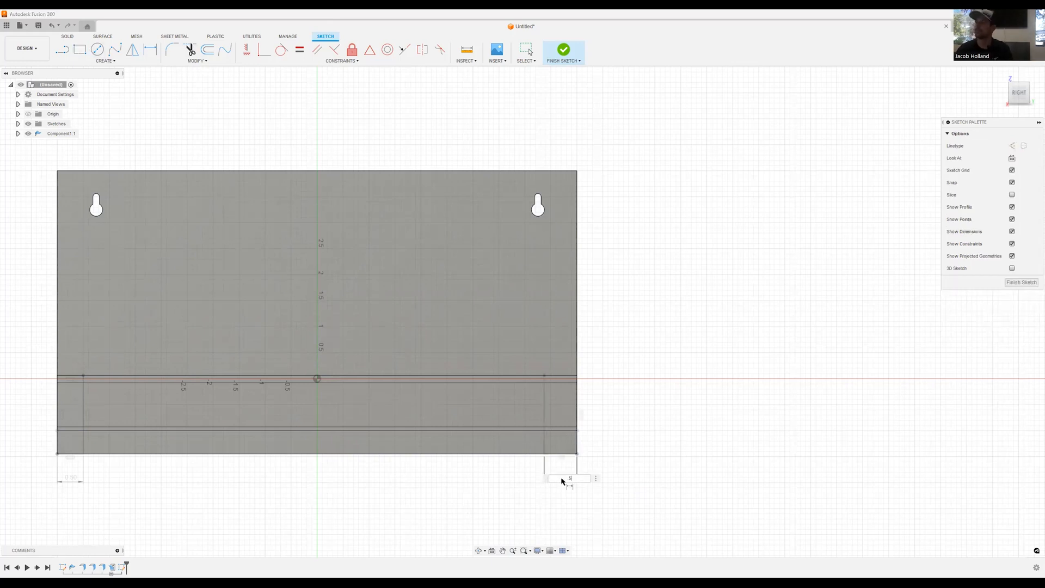
{"action": "mouse_move", "coordinate": [476, 394]}
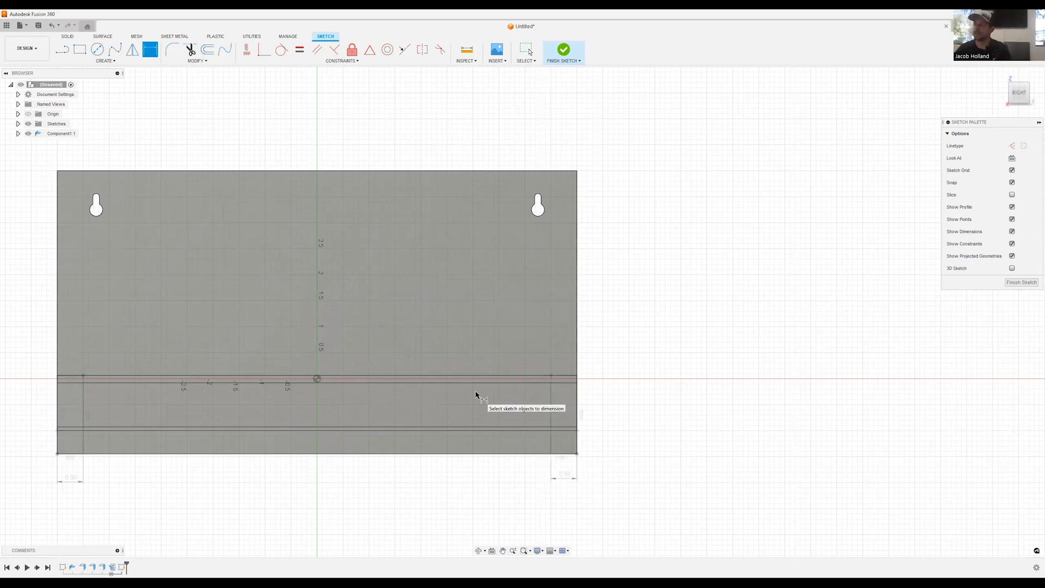
{"action": "mouse_move", "coordinate": [540, 463]}
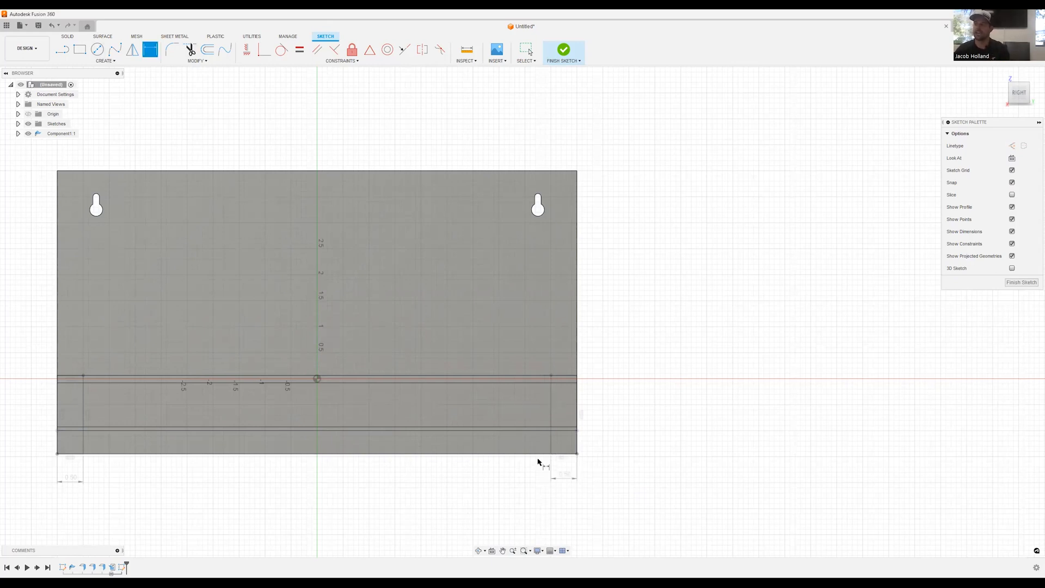
{"action": "left_click", "coordinate": [104, 60]}
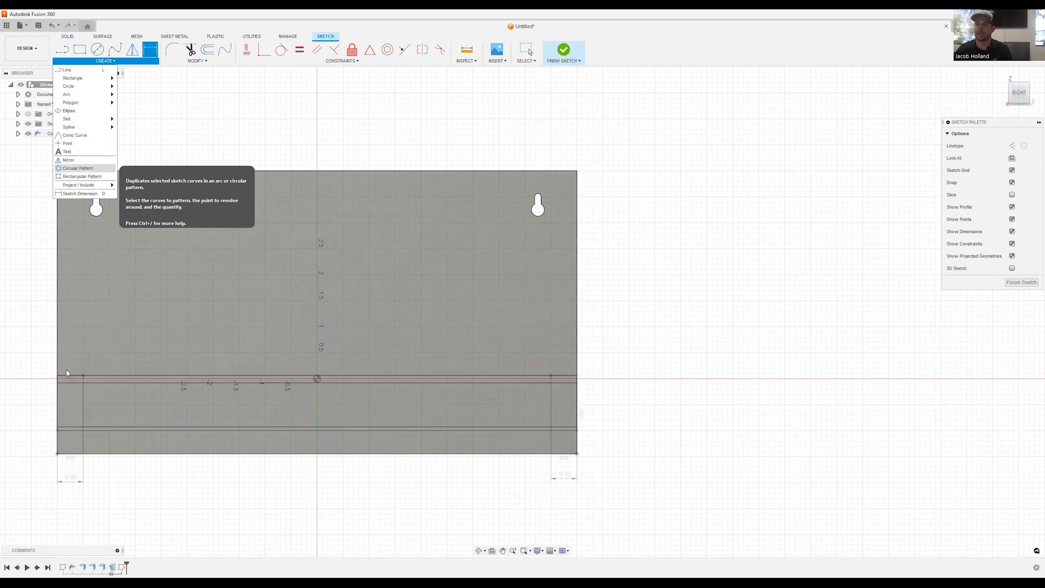
Pattern the left rectangle 8 times across 9.5 in of the flange strip.
{"action": "left_click", "coordinate": [82, 176]}
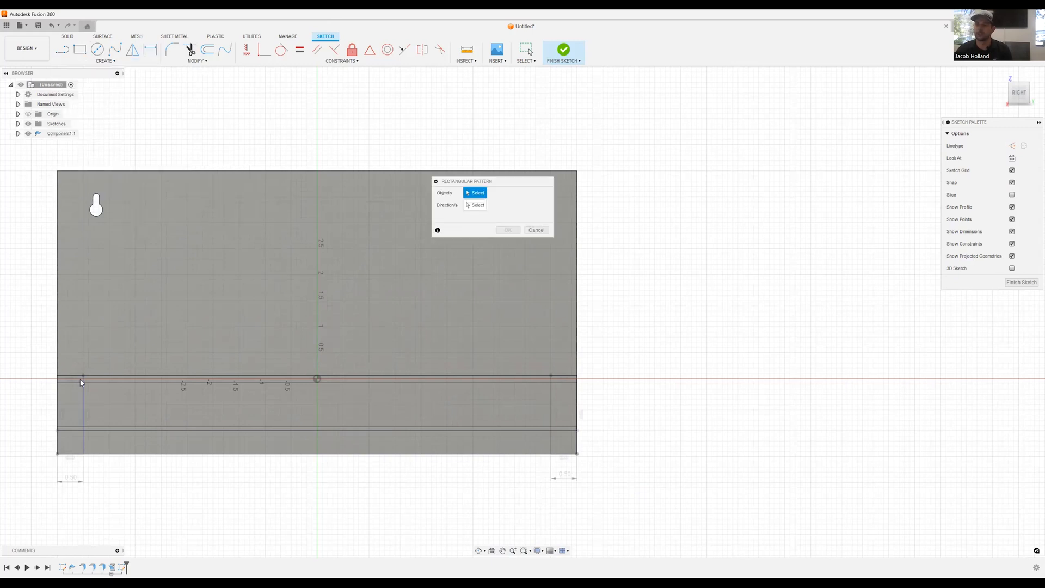
{"action": "left_click", "coordinate": [81, 380]}
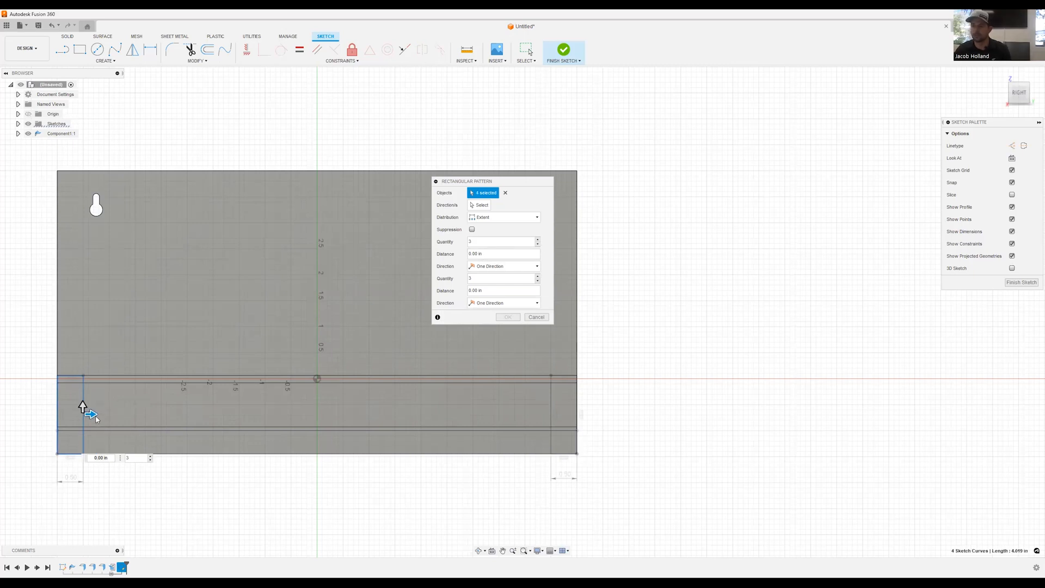
{"action": "left_click_drag", "start_coordinate": [90, 414], "coordinate": [579, 414]}
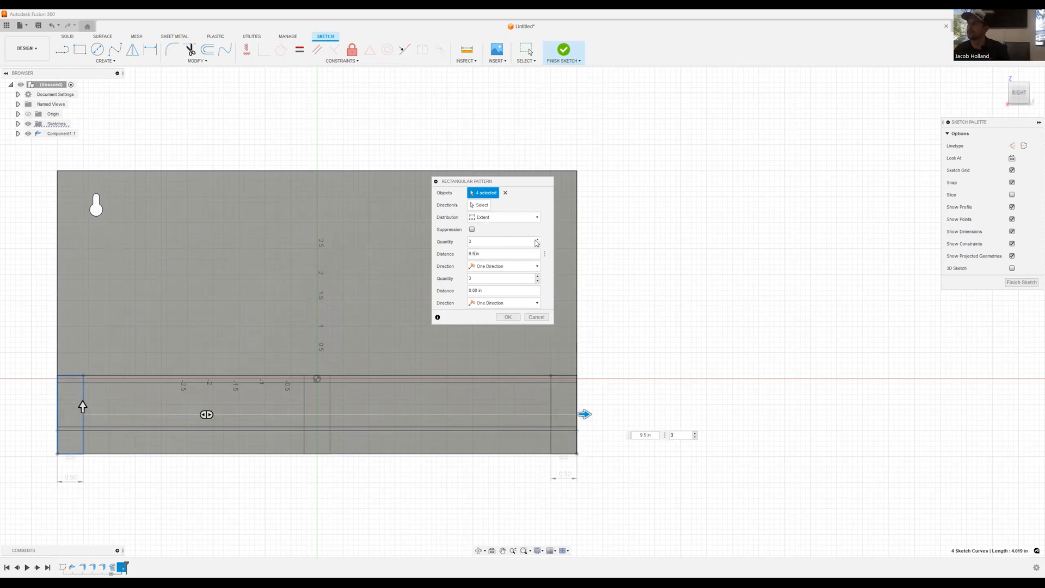
{"action": "type", "text": "6"}
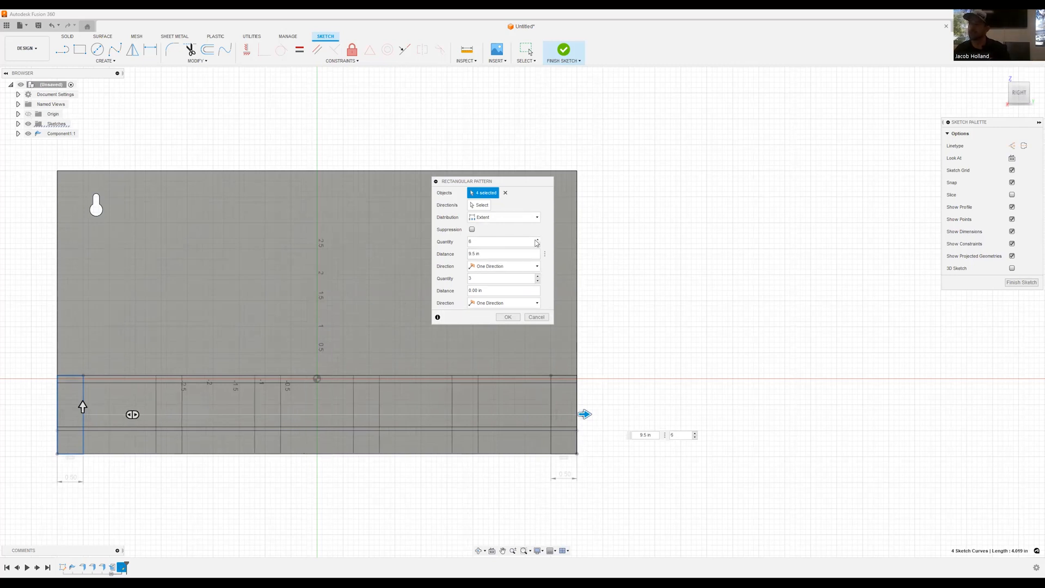
{"action": "left_click", "coordinate": [538, 239]}
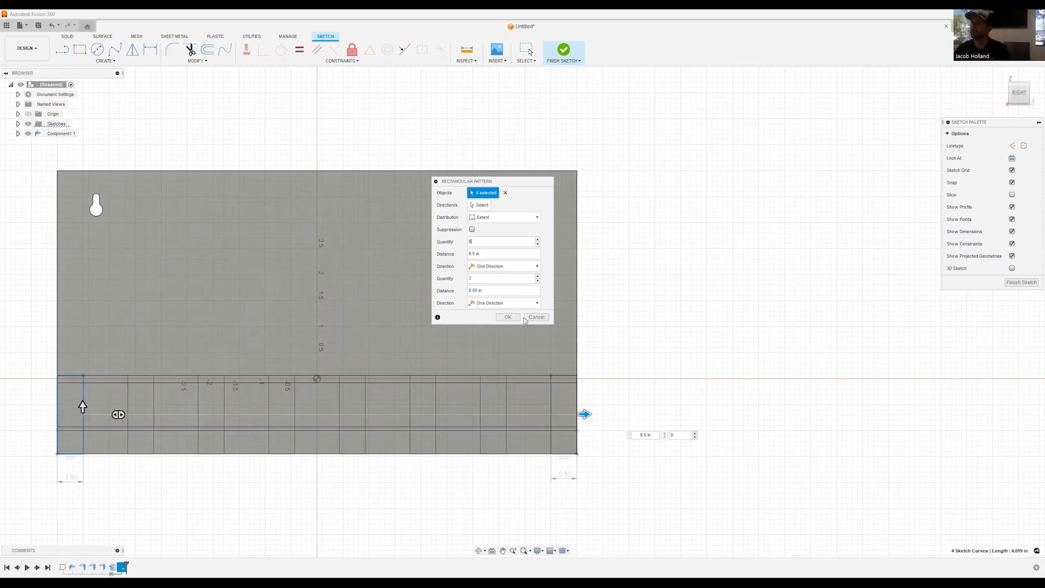
{"action": "left_click", "coordinate": [508, 317]}
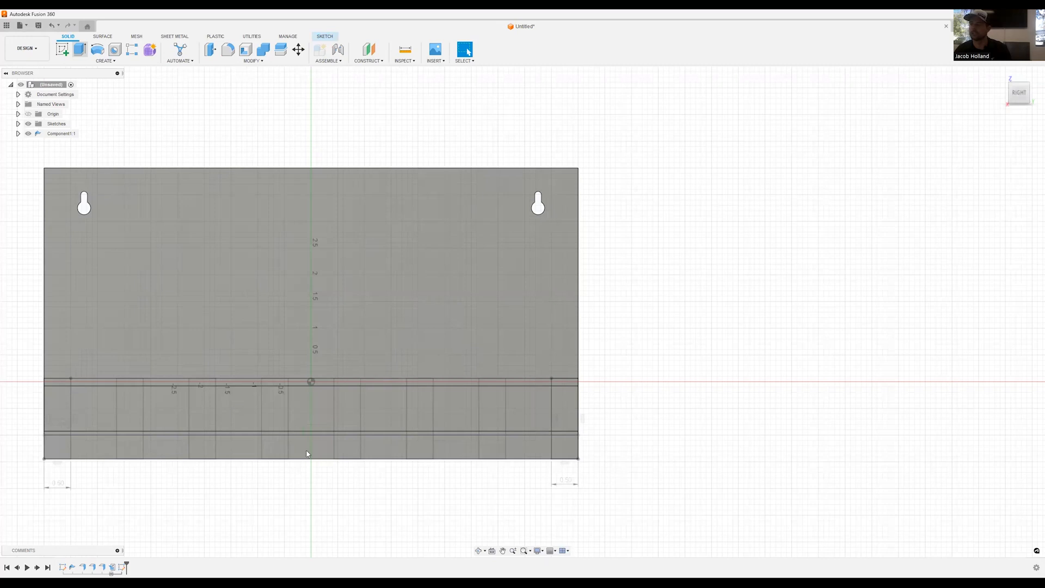
{"action": "mouse_move", "coordinate": [460, 454]}
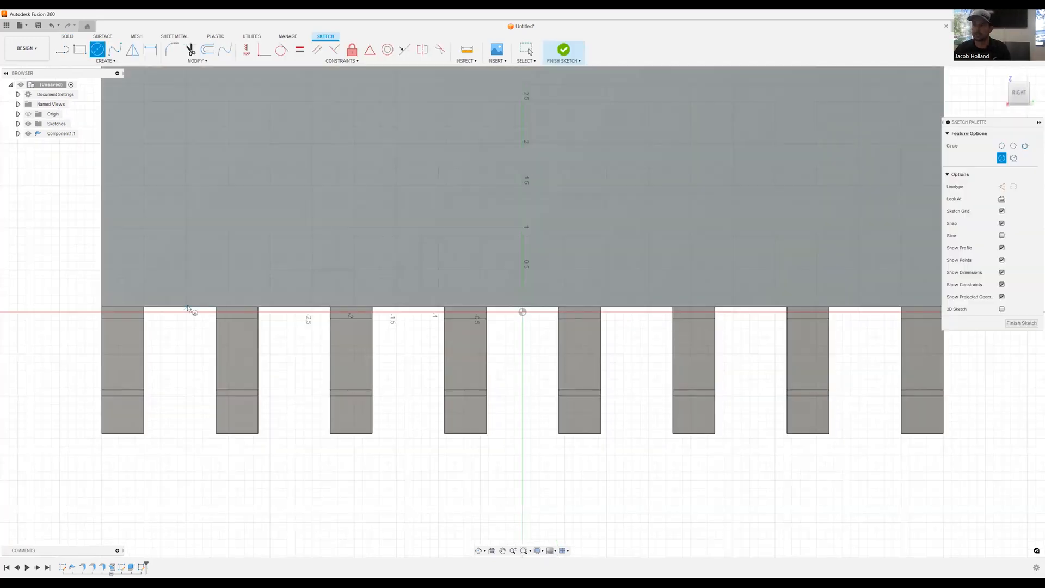
{"action": "mouse_move", "coordinate": [229, 311]}
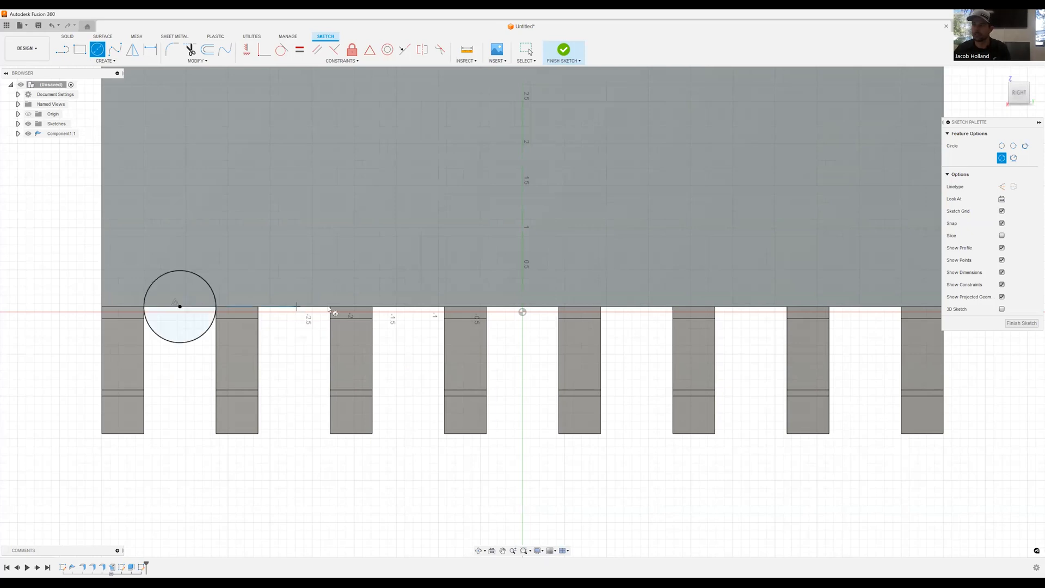
Place circles centred on the tab gaps' top edges for arched cutouts.
{"action": "left_click", "coordinate": [294, 306]}
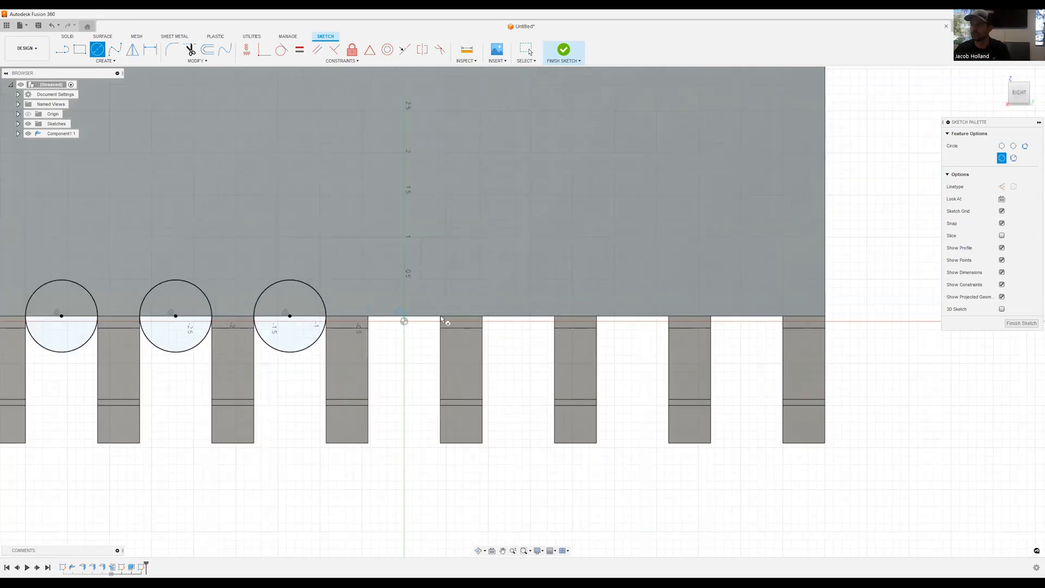
{"action": "left_click", "coordinate": [404, 317]}
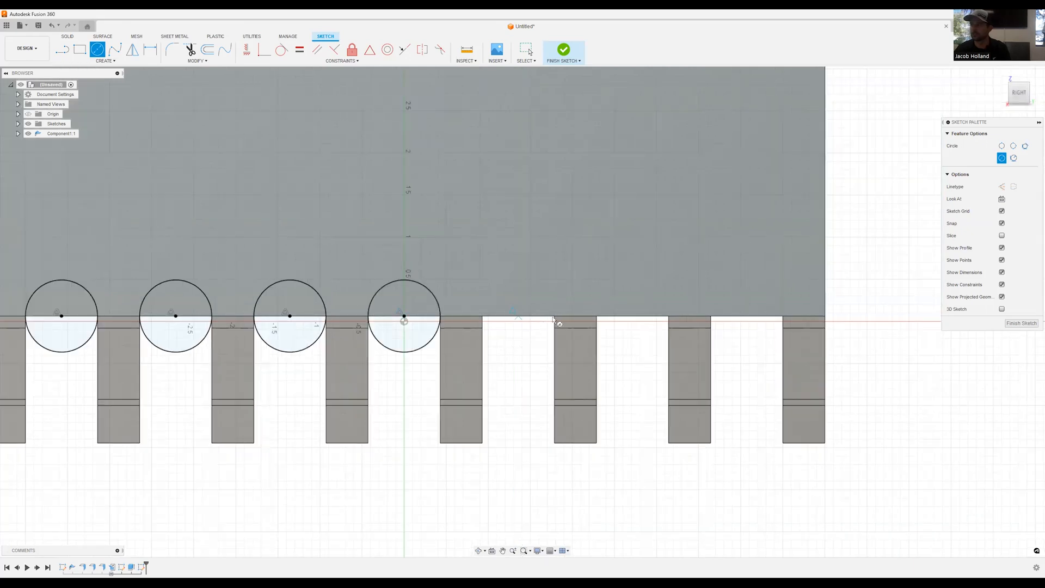
{"action": "mouse_move", "coordinate": [675, 314]}
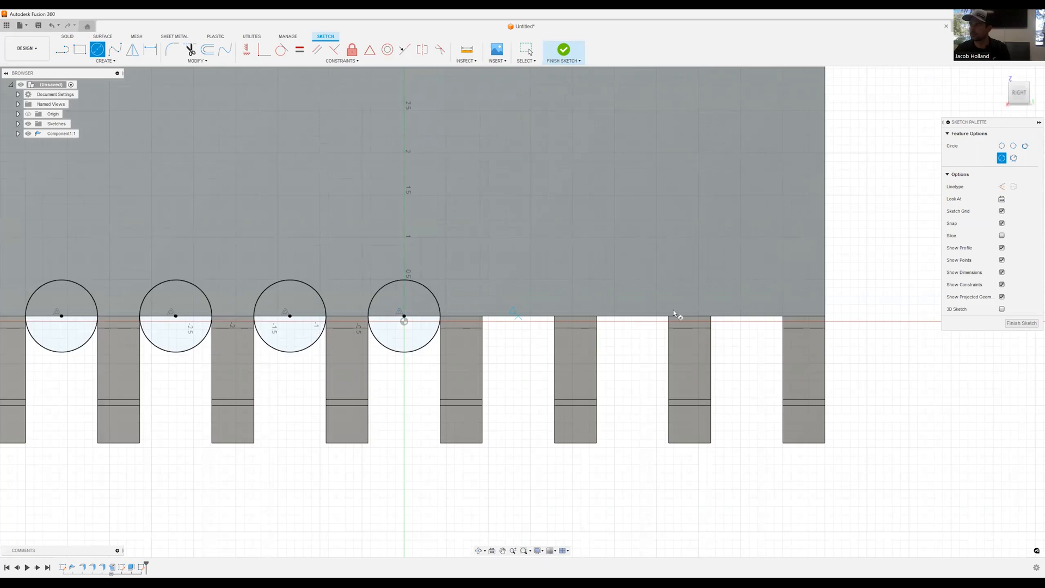
{"action": "mouse_move", "coordinate": [753, 318]}
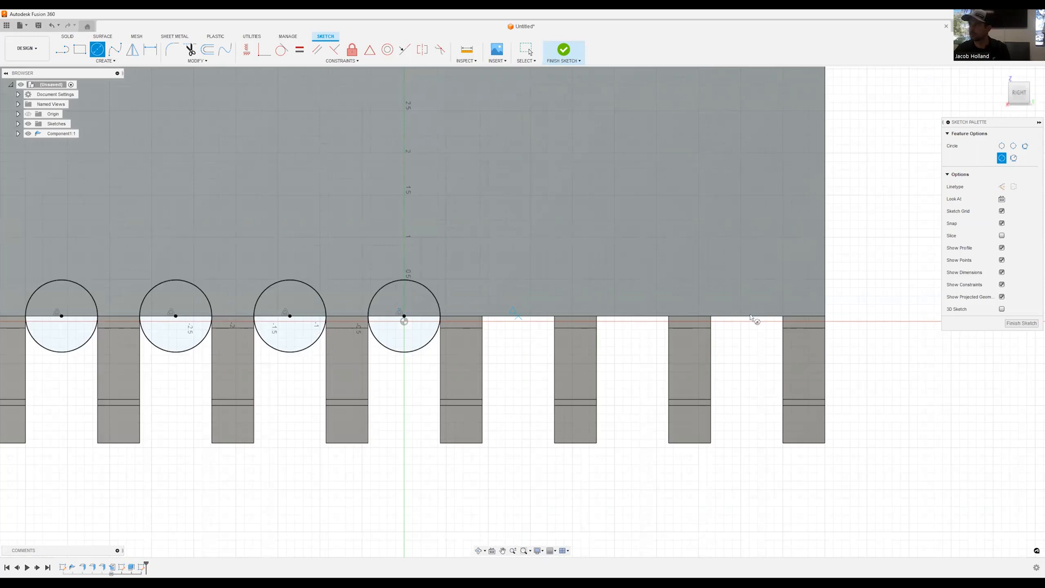
{"action": "left_click", "coordinate": [746, 316]}
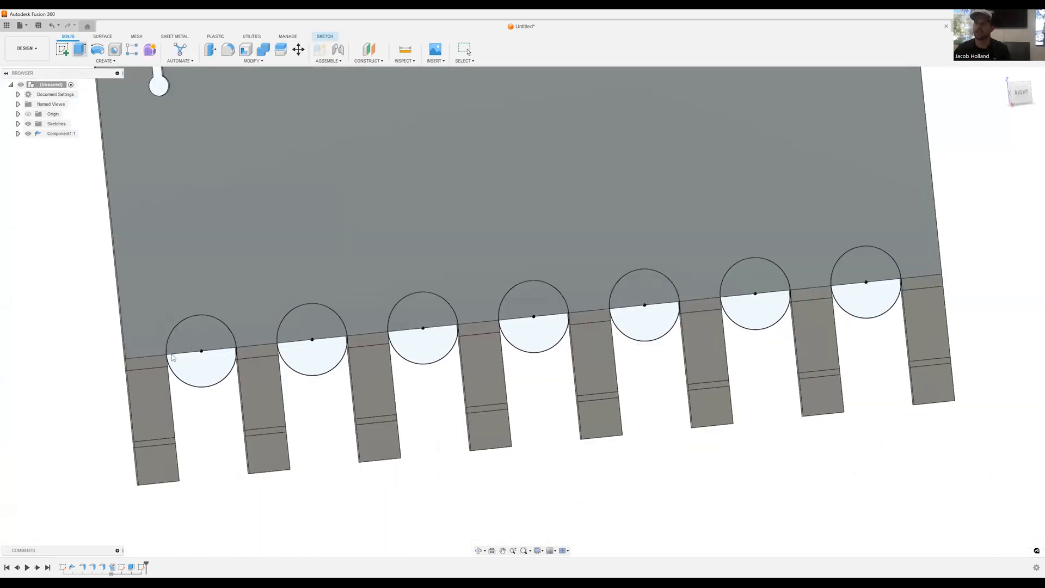
{"action": "left_click", "coordinate": [79, 48]}
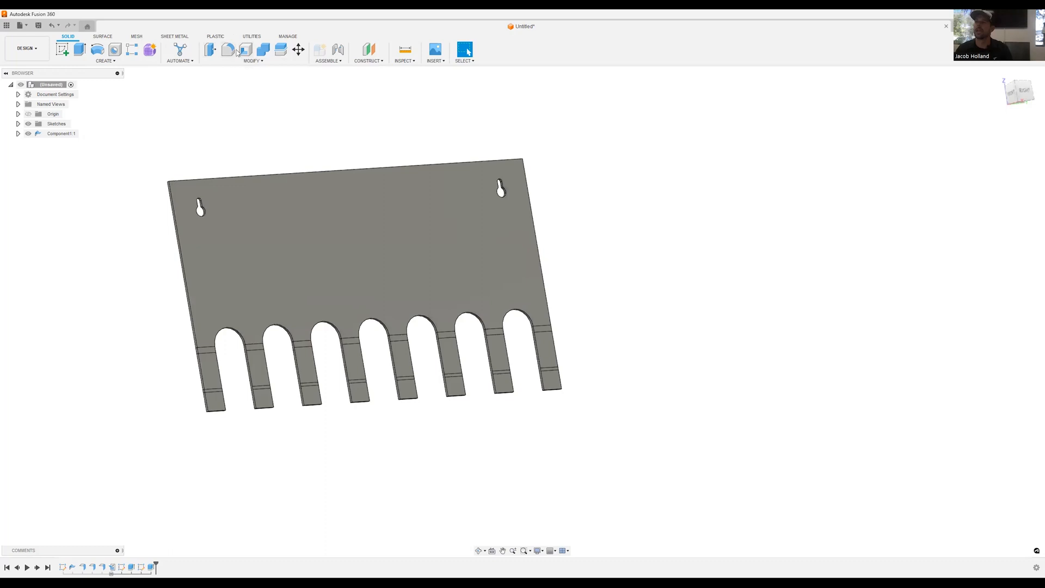
Fold the eight tabs along their bend lines into key hooks.
{"action": "left_click", "coordinate": [175, 36]}
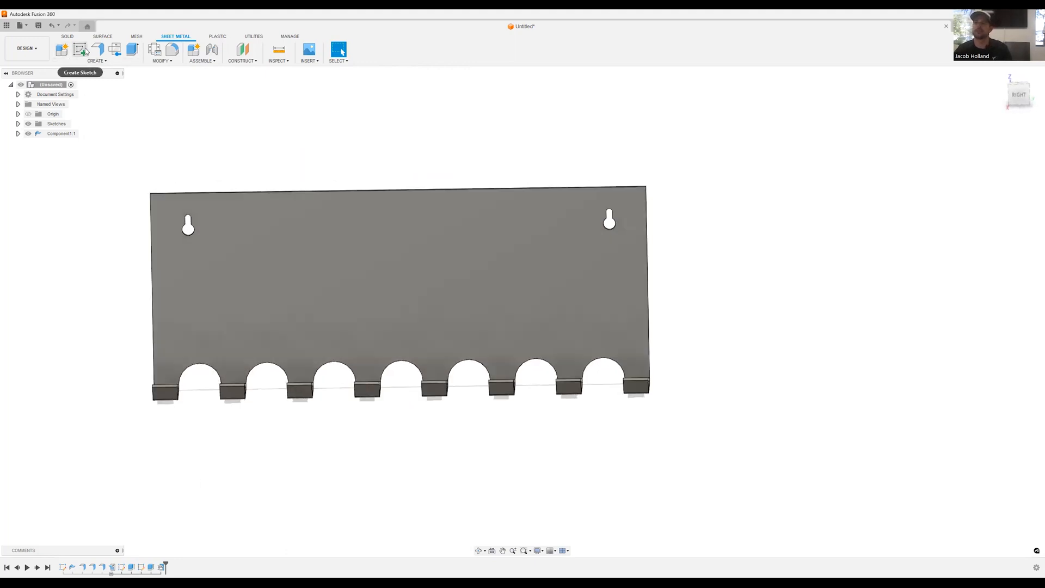
Sketch the text 'KEYS' in a bold stencil font centred across the plate face.
{"action": "left_click", "coordinate": [62, 48]}
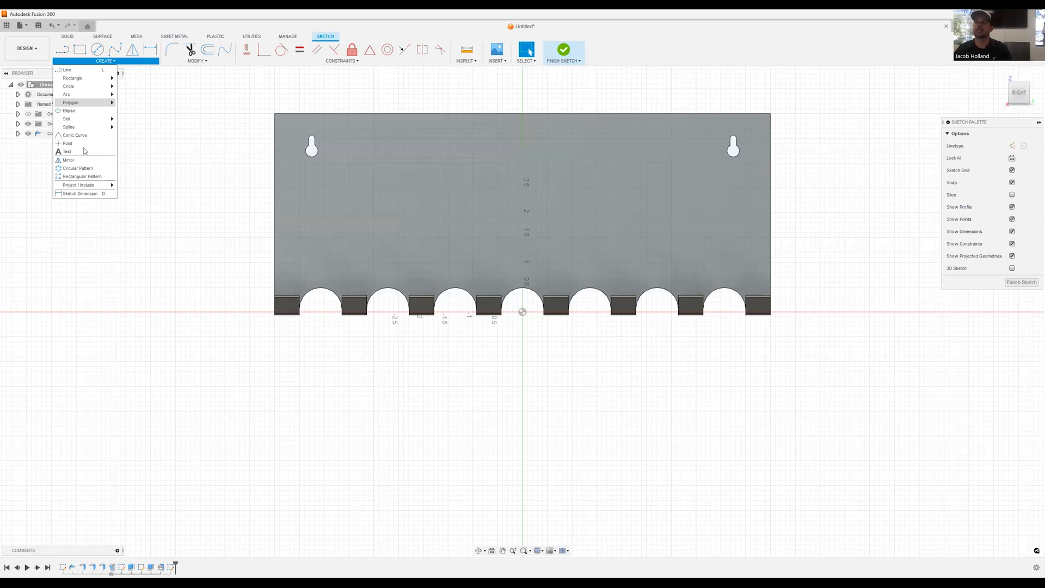
{"action": "left_click", "coordinate": [67, 151]}
{"action": "type", "text": "KEYS"}
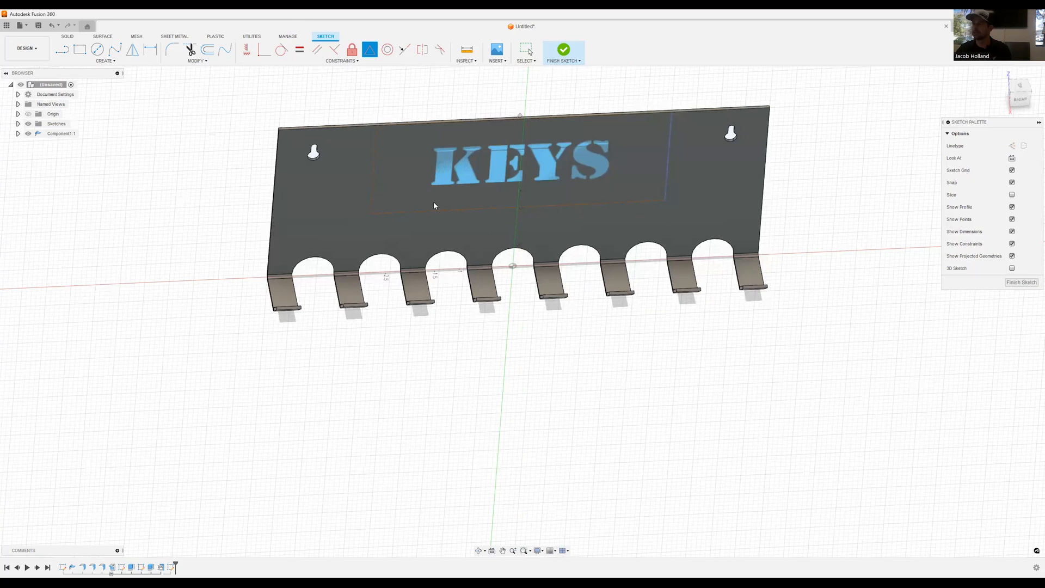
{"action": "mouse_move", "coordinate": [529, 216]}
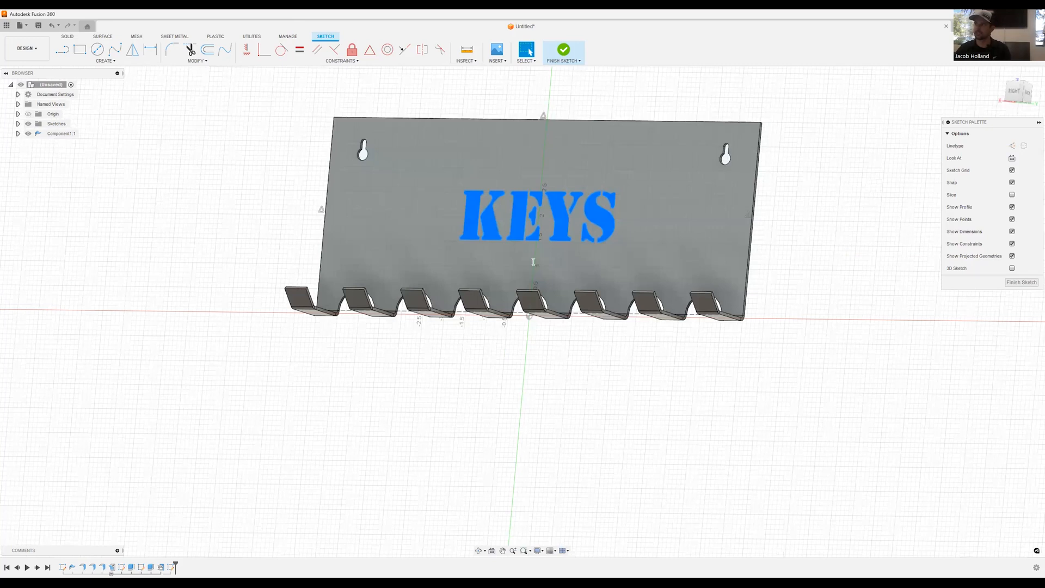
{"action": "mouse_move", "coordinate": [491, 263]}
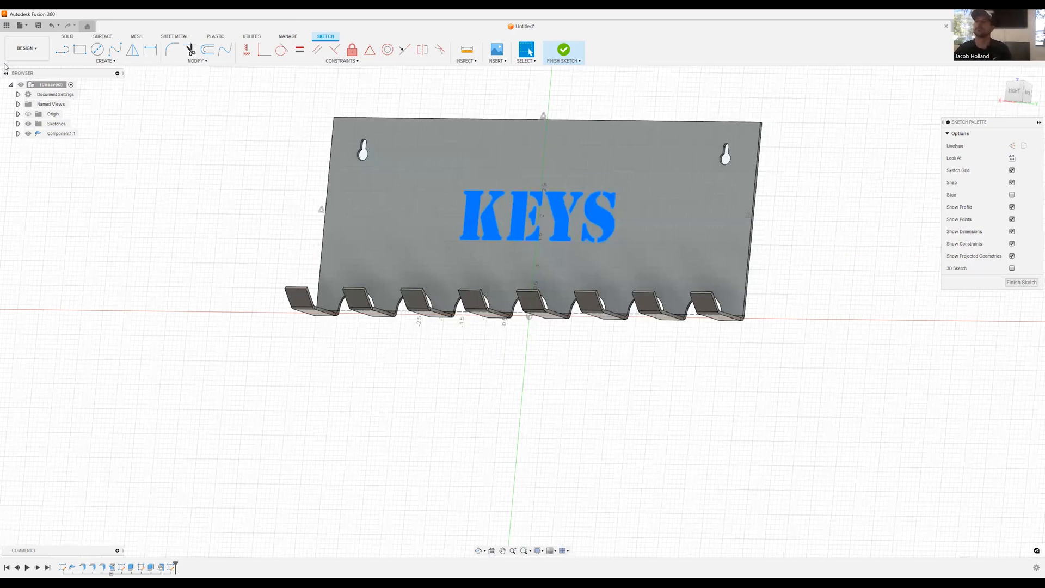
{"action": "left_click", "coordinate": [564, 52]}
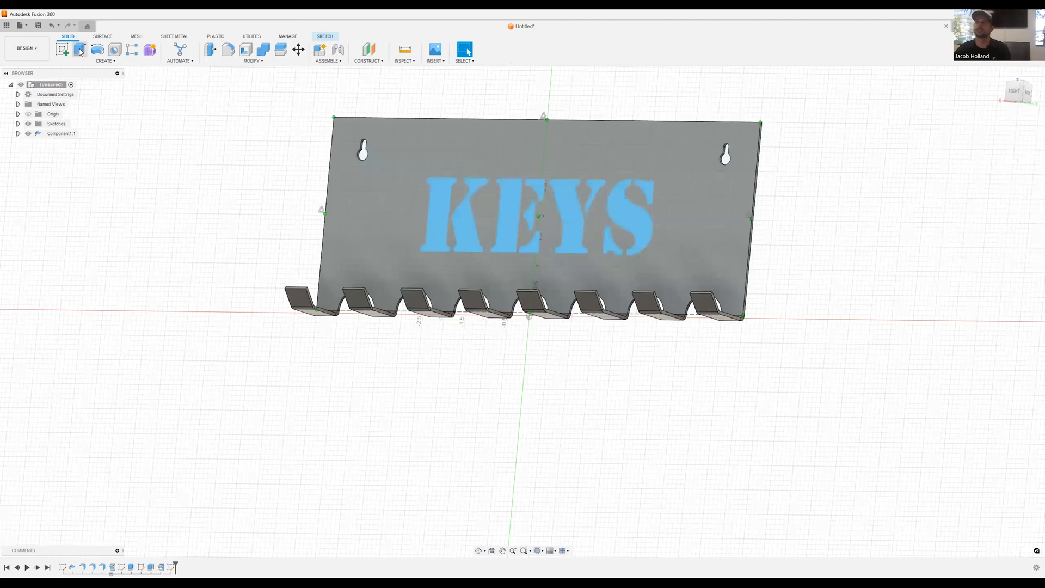
Extrude-cut the KEYS text through all with extent type All.
{"action": "left_click", "coordinate": [79, 49]}
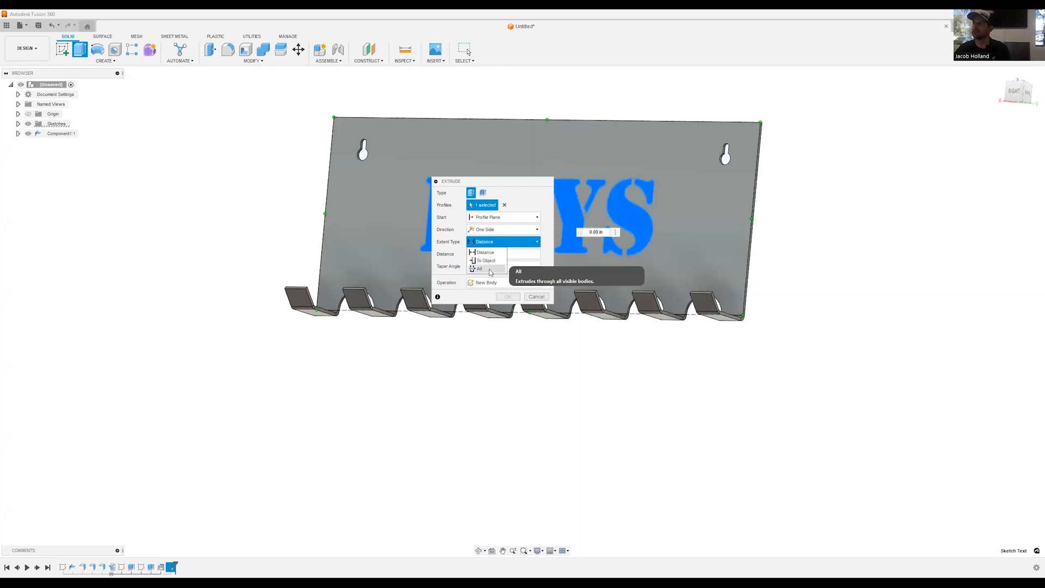
{"action": "left_click", "coordinate": [479, 269]}
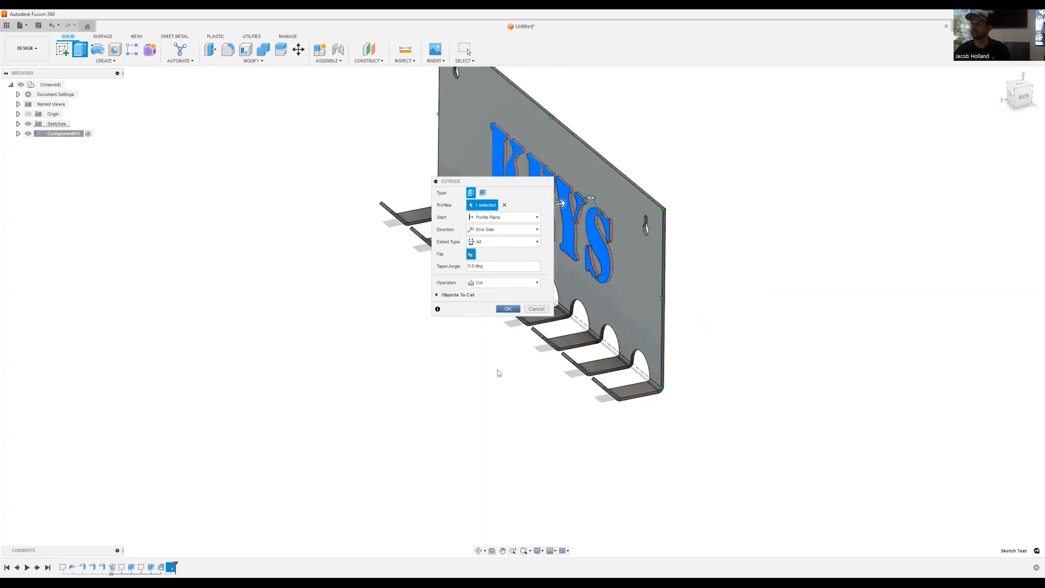
{"action": "left_click", "coordinate": [508, 309]}
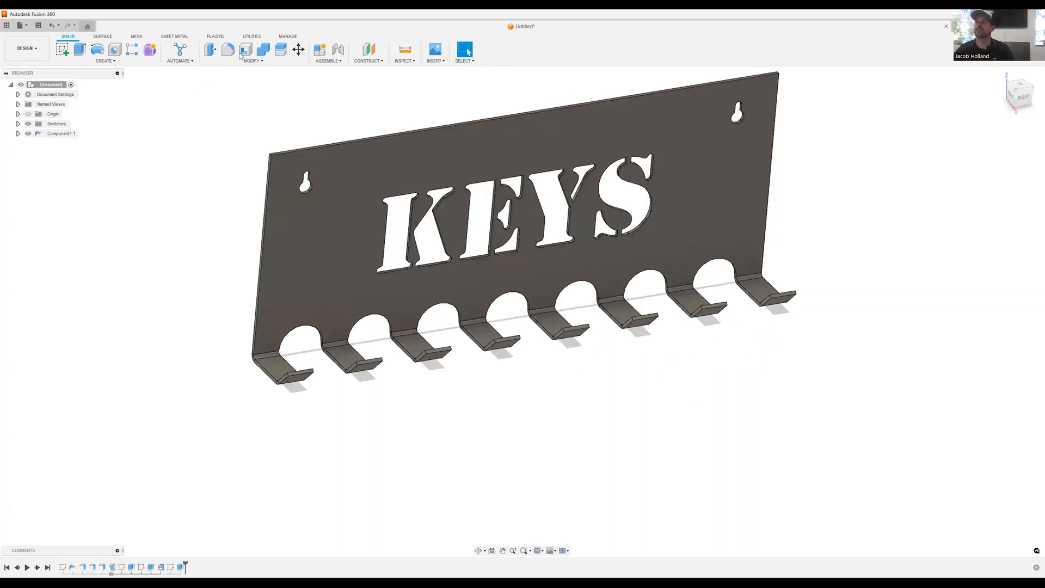
Attempt filleting hook corner edges, then clear the failed selection.
{"action": "left_click", "coordinate": [227, 49]}
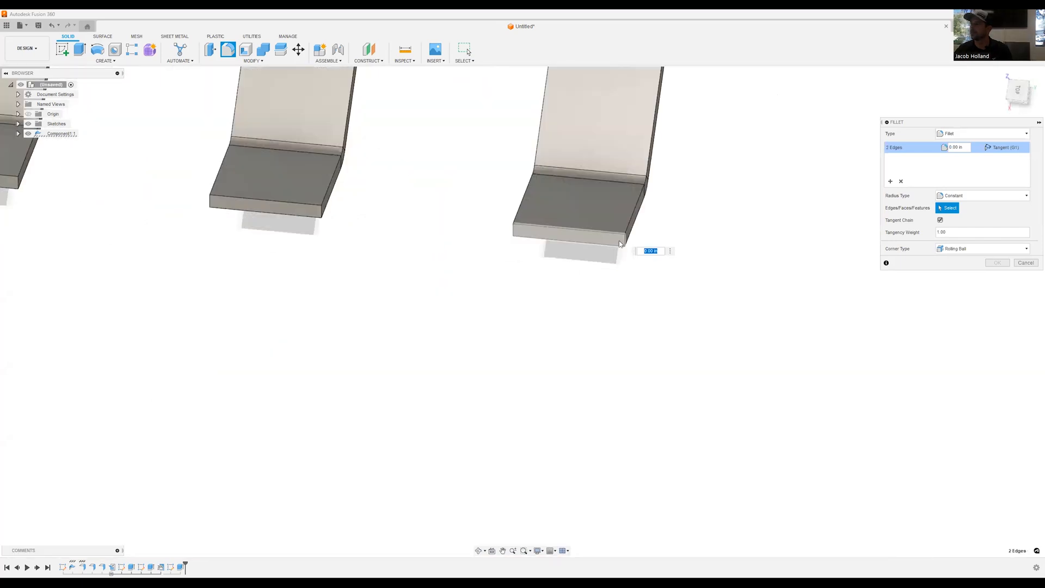
{"action": "left_click", "coordinate": [603, 237]}
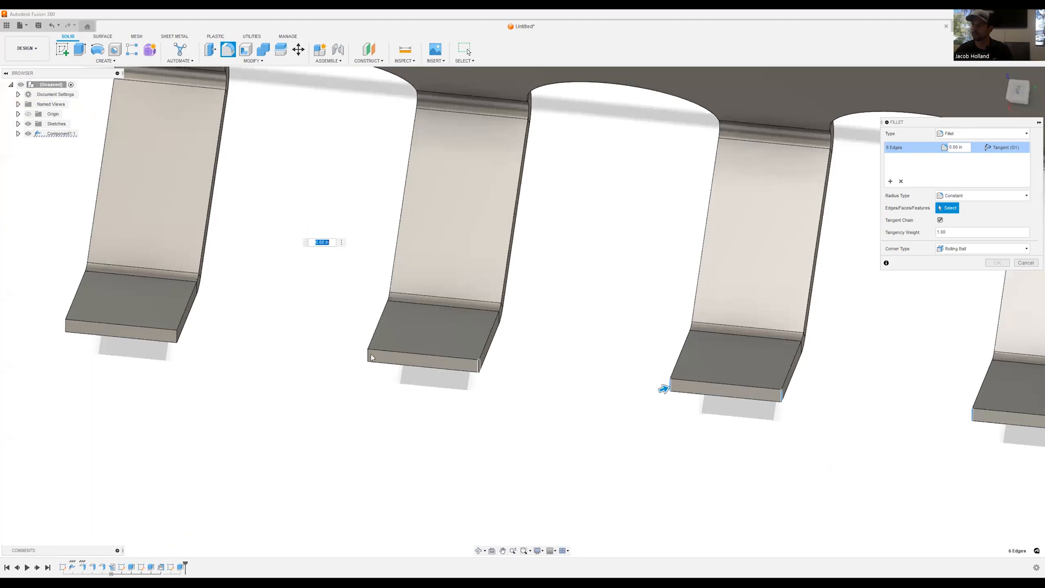
{"action": "mouse_move", "coordinate": [94, 339]}
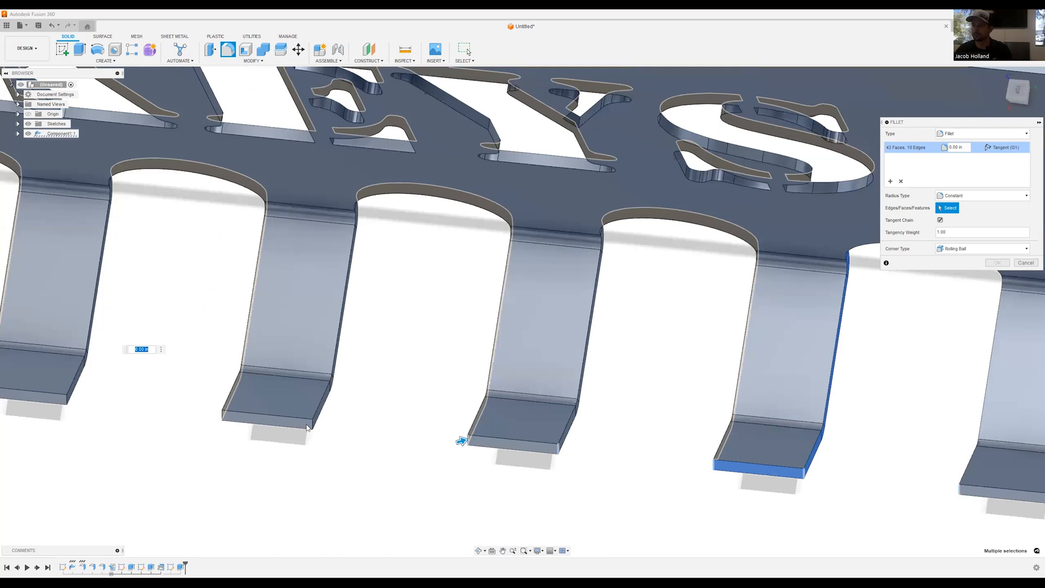
{"action": "mouse_move", "coordinate": [226, 420]}
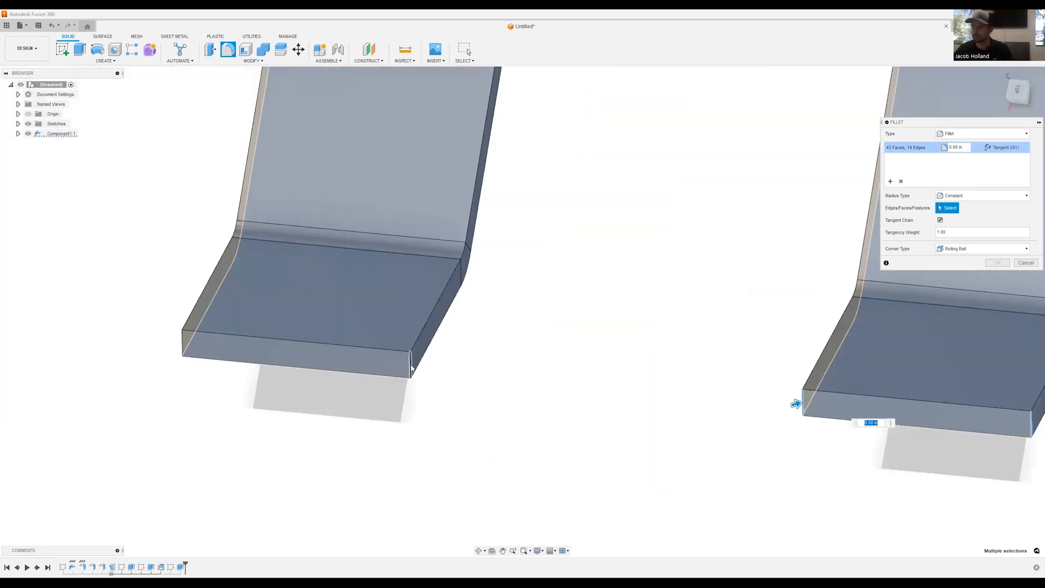
{"action": "left_click", "coordinate": [414, 368]}
{"action": "type", "text": "0.5"}
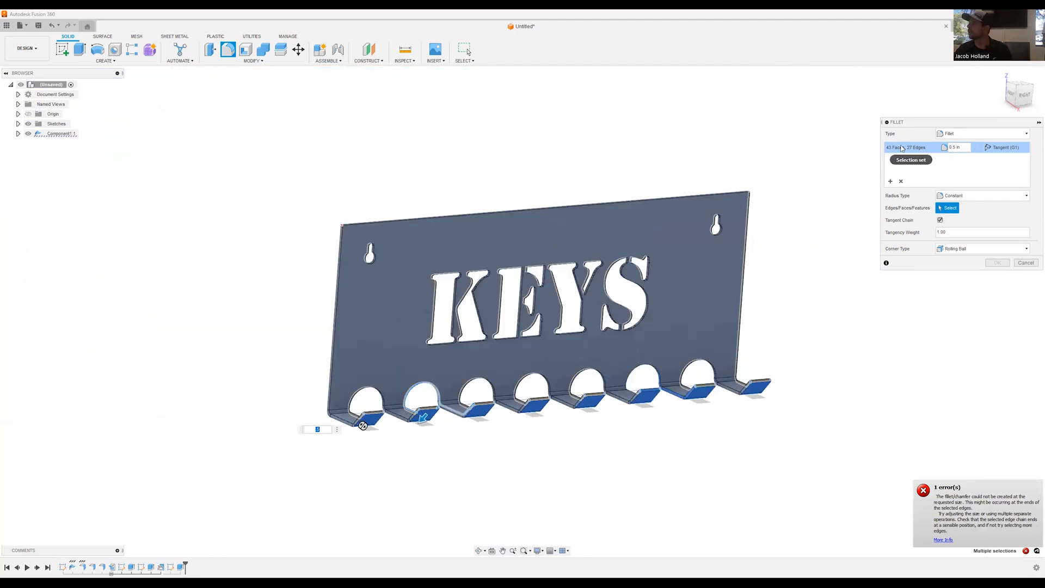
{"action": "left_click", "coordinate": [901, 181]}
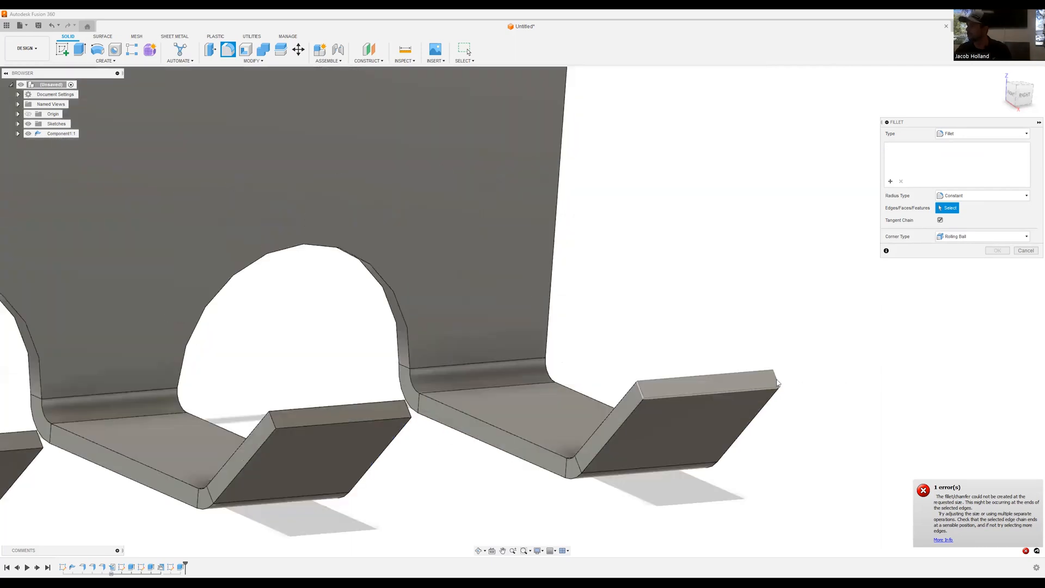
Fillet the 18 plate and hook corner edges with a 0.250 in radius.
{"action": "left_click", "coordinate": [707, 380]}
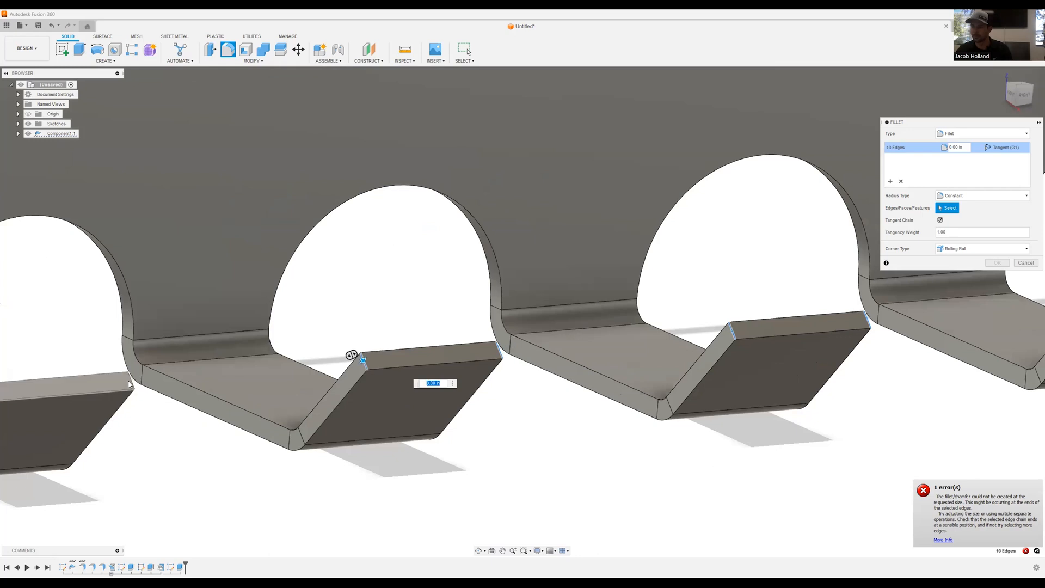
{"action": "mouse_move", "coordinate": [552, 399]}
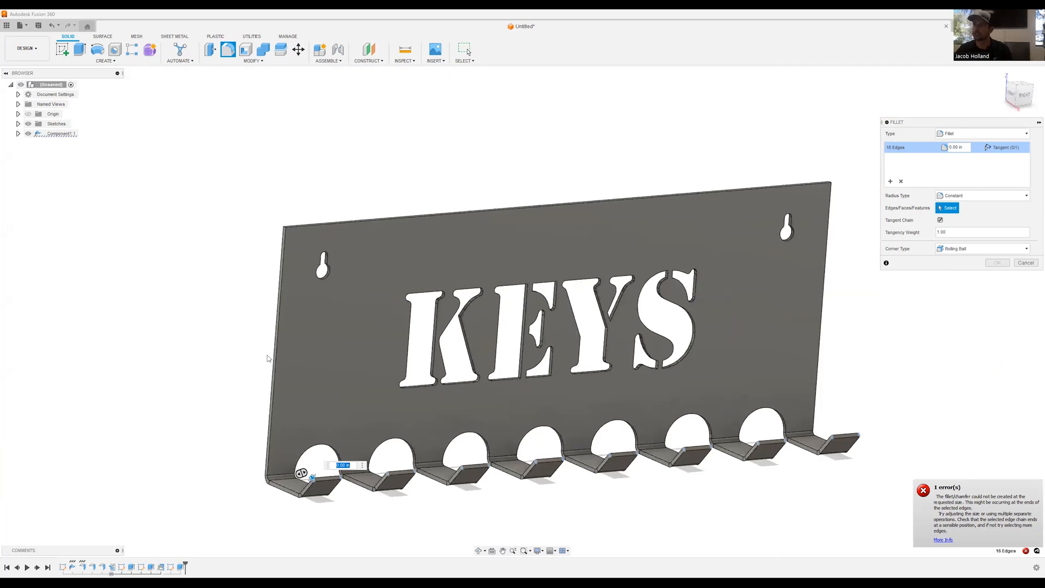
{"action": "scroll", "scroll_direction": "down", "scroll_amount": 3}
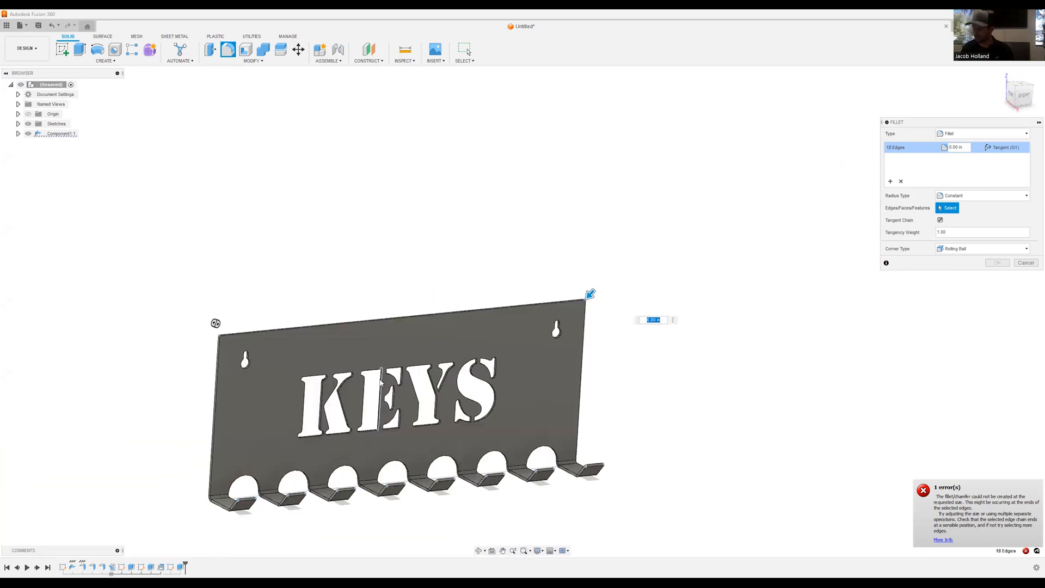
{"action": "type", "text": "250"}
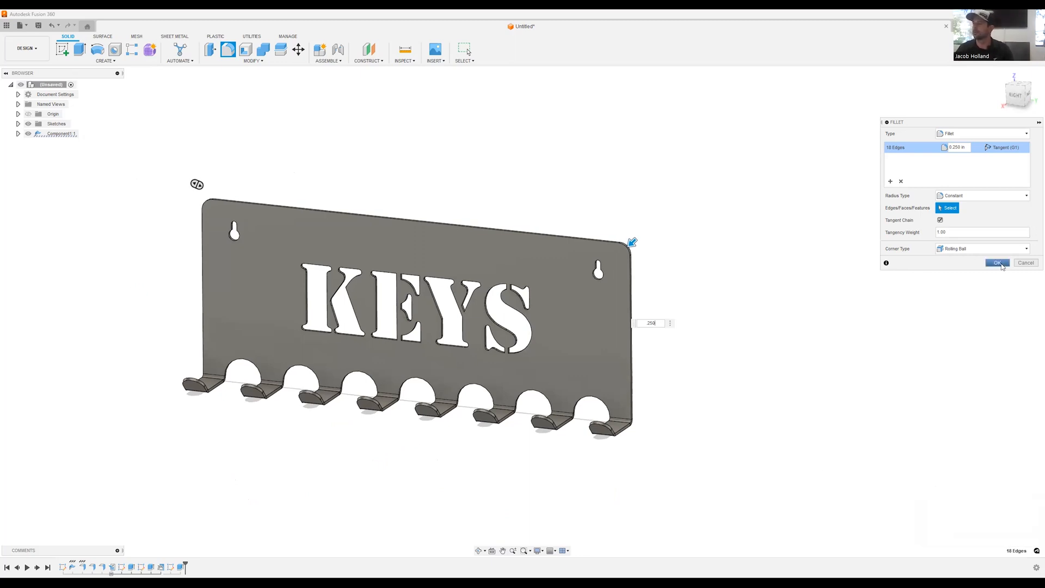
{"action": "left_click", "coordinate": [998, 262]}
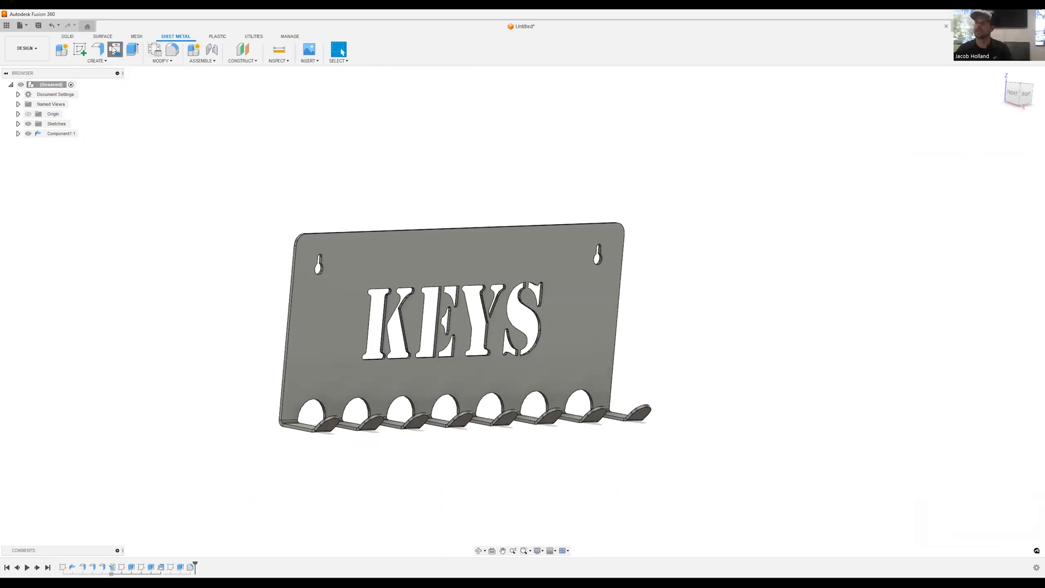
{"action": "mouse_move", "coordinate": [514, 230]}
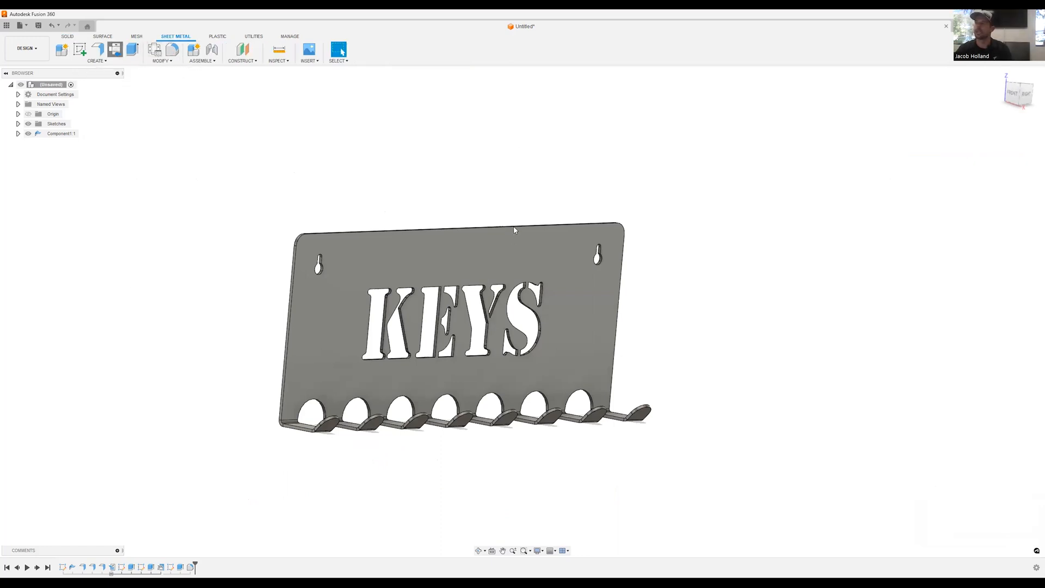